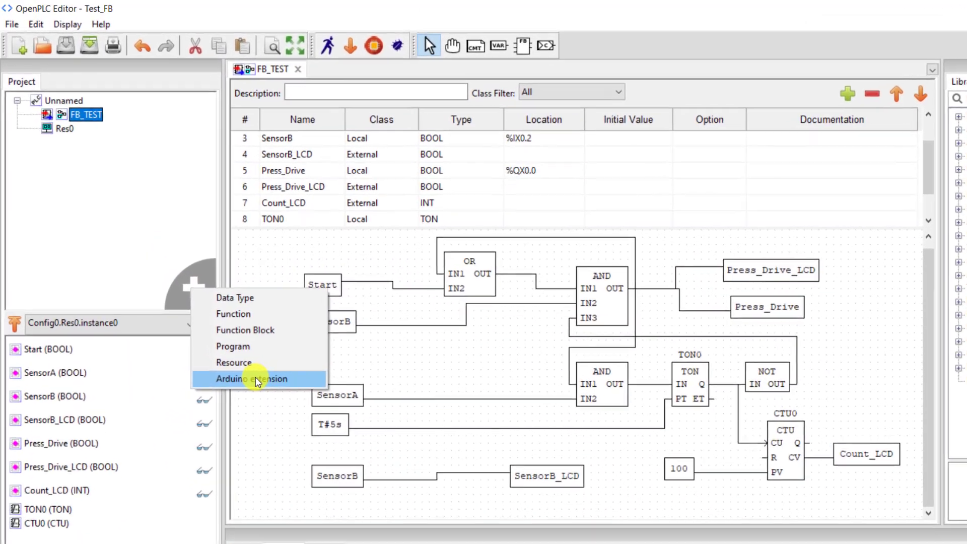
Step: Choose the Arduino extension entry from the project's add-item menu
click(251, 377)
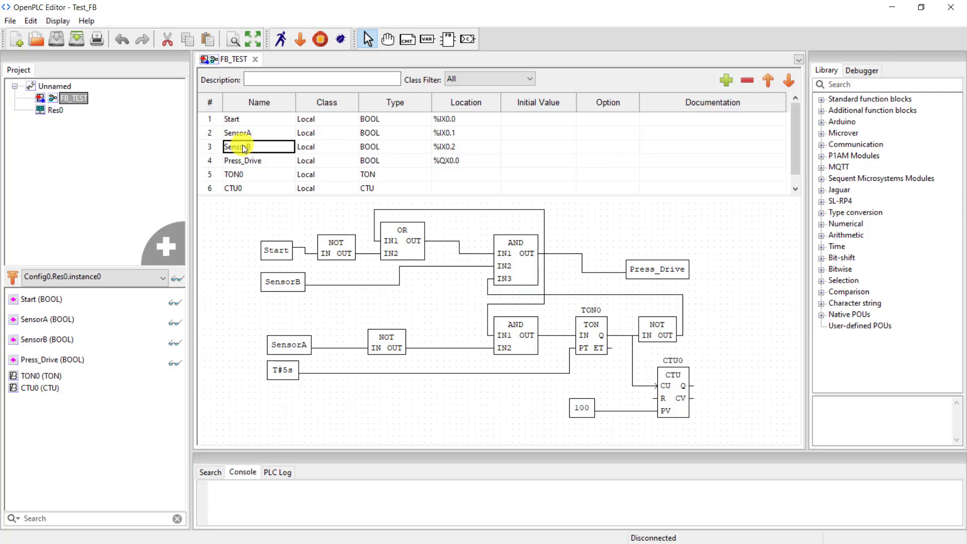
Step: Add an External BOOL variable SensorB_LCD after SensorB in the FB_TEST table
click(726, 80)
text(SensorB_LCD)
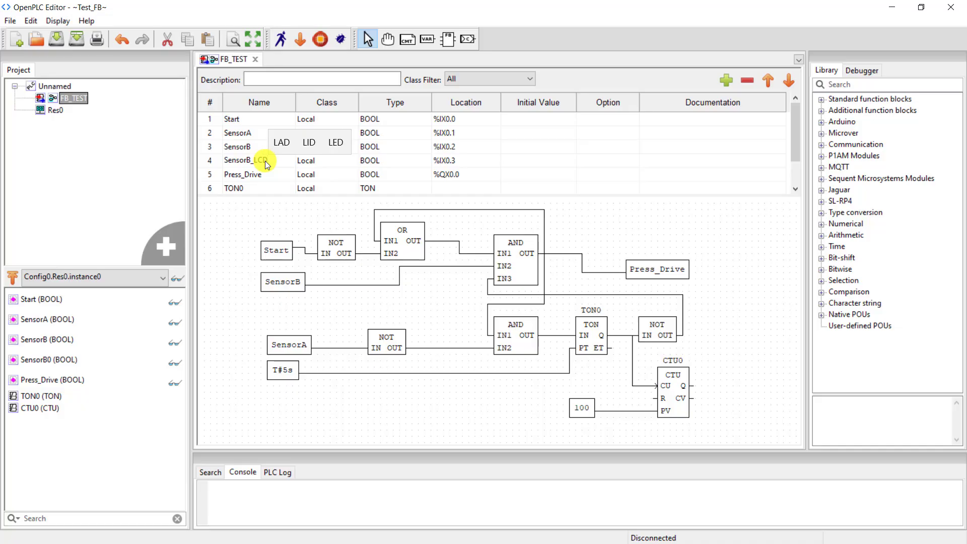
click(465, 160)
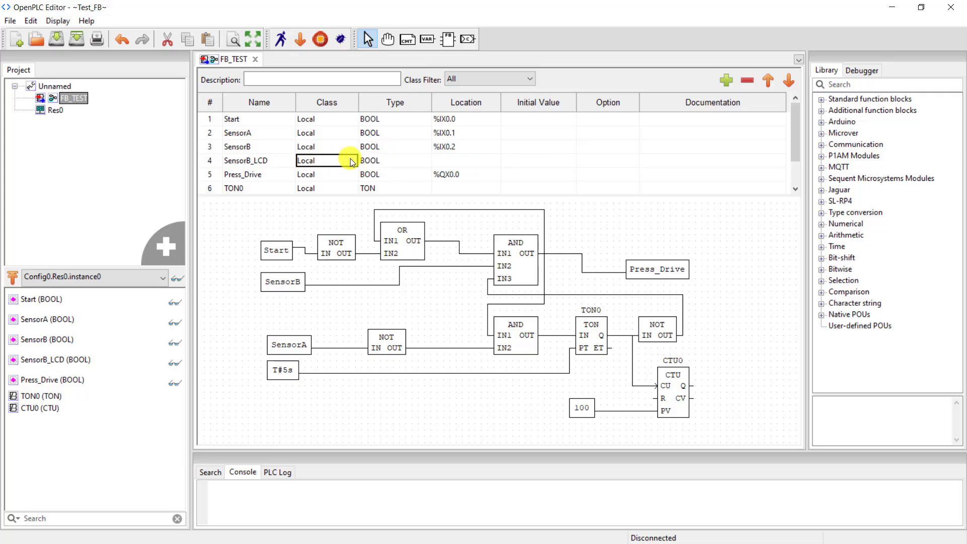
click(350, 160)
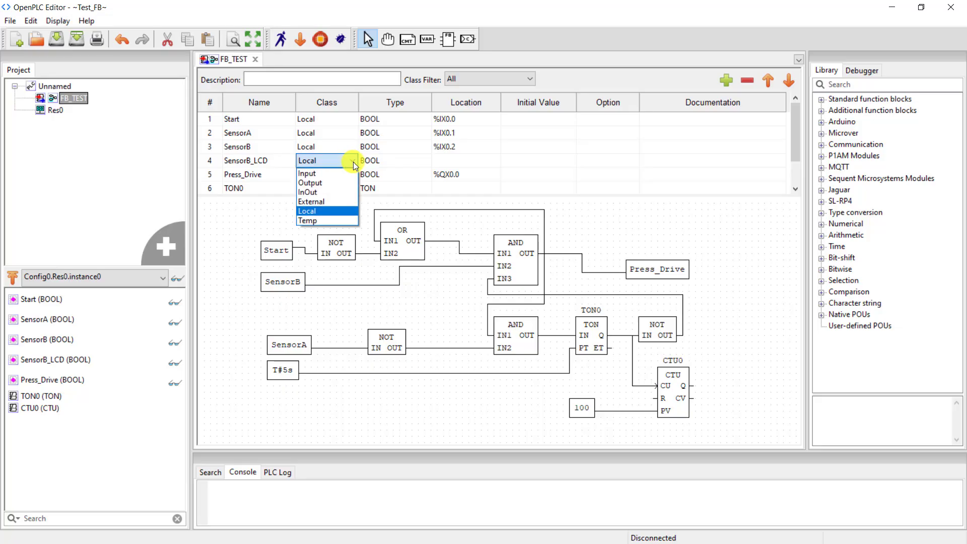
click(312, 202)
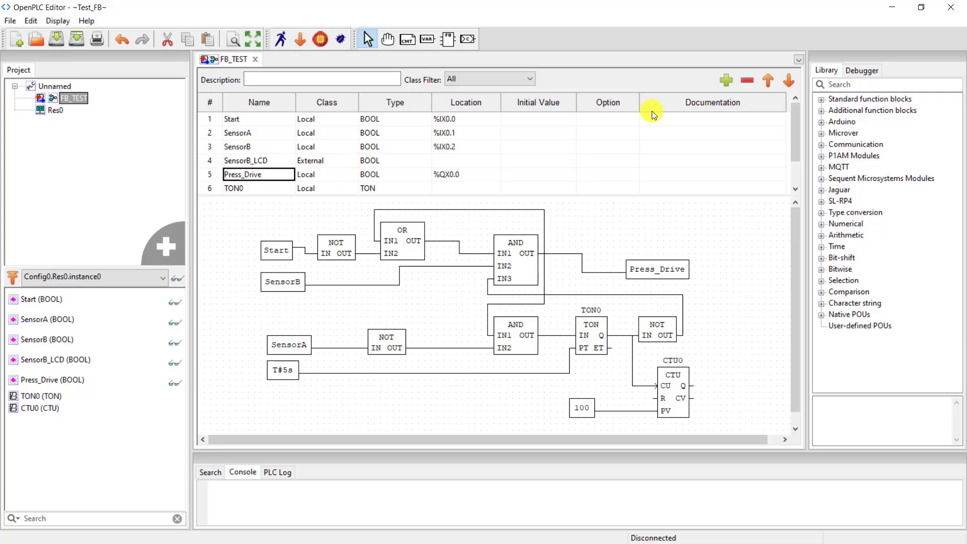
Step: Add an External BOOL variable Press_Drive_LCD after Press_Drive
click(726, 80)
text(Press_Drive_LCD)
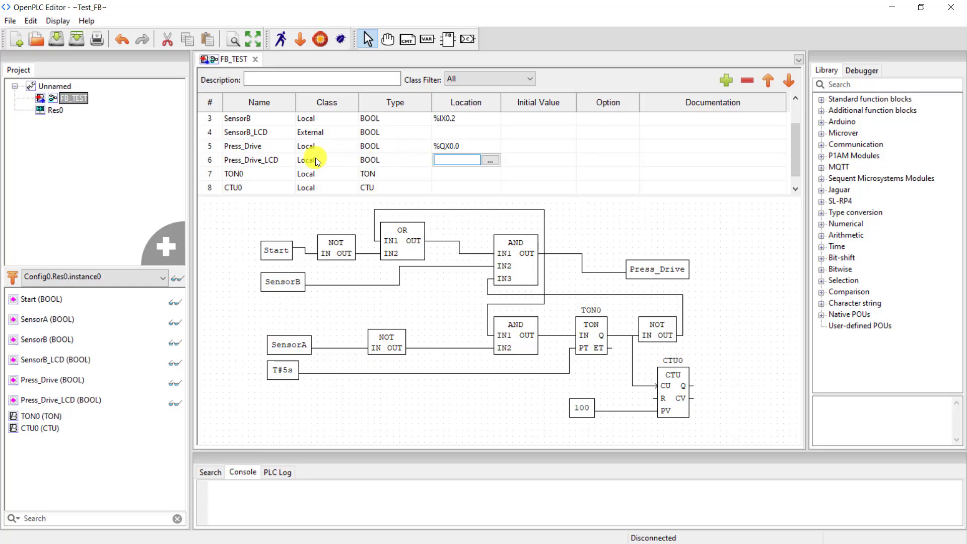
click(326, 160)
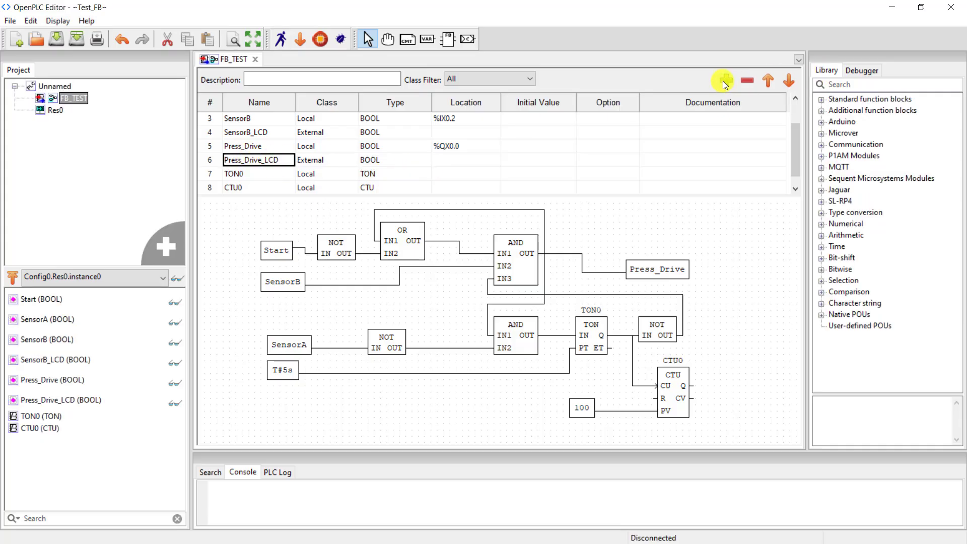
Step: Add an External INT variable Count_LCD to the FB_TEST table
click(726, 81)
text(Count_LCD)
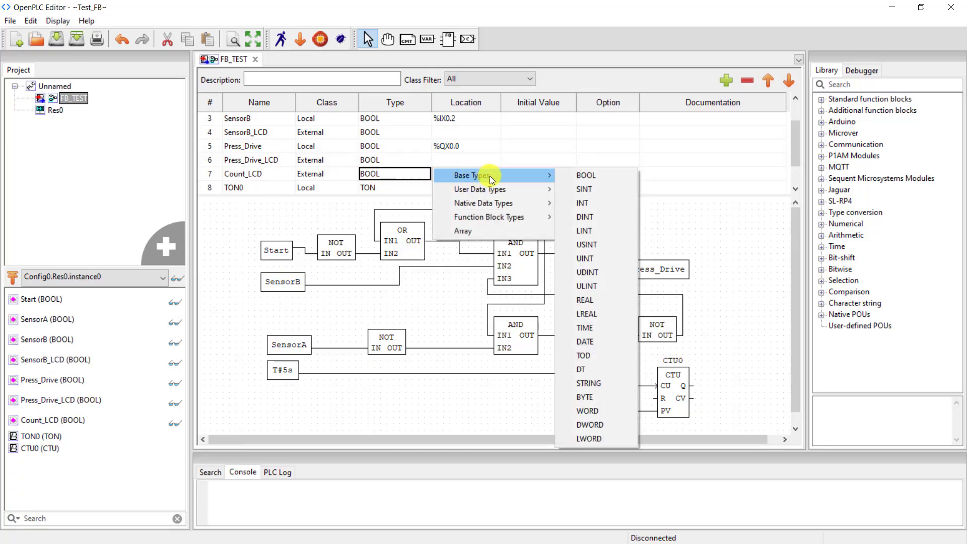
click(581, 203)
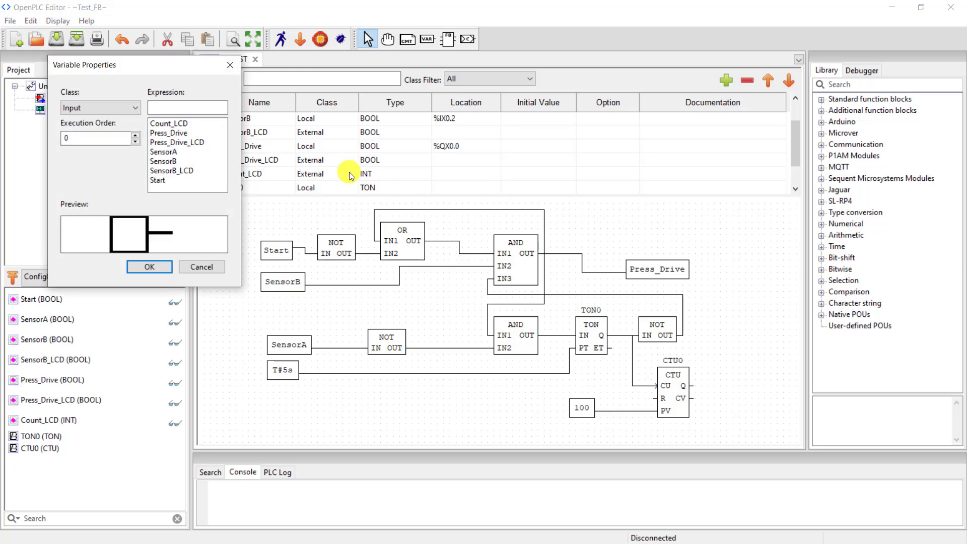
Step: Place a Press_Drive_LCD output block wired to the AND block's OUT
click(187, 142)
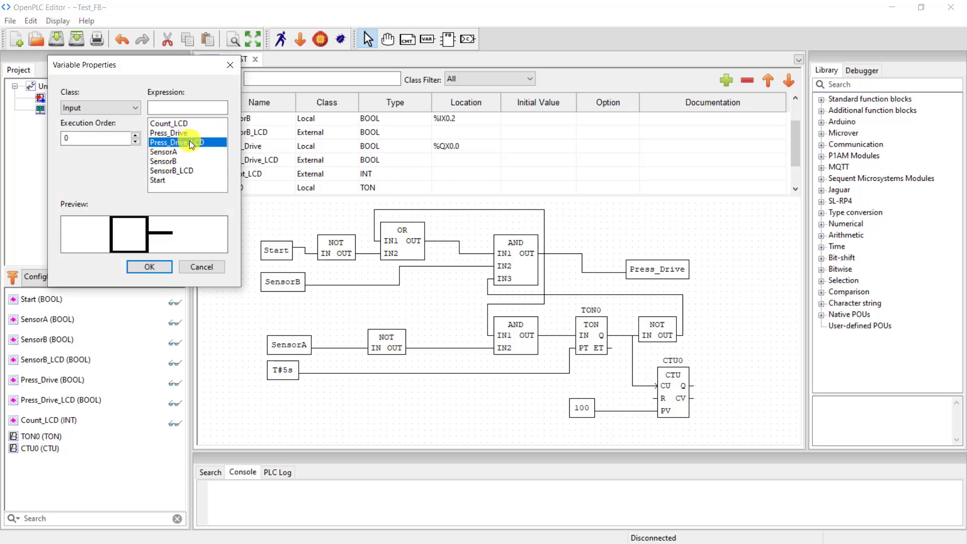
click(178, 142)
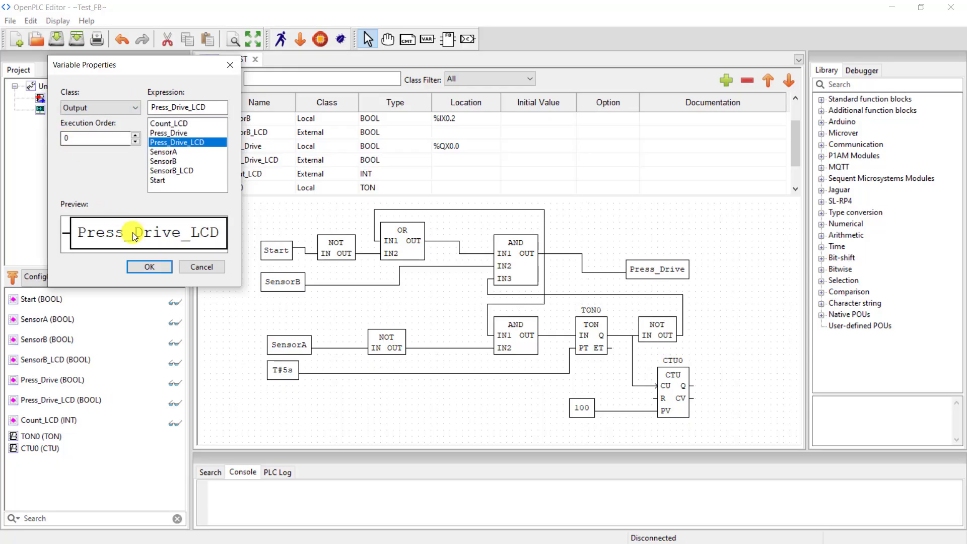
click(149, 265)
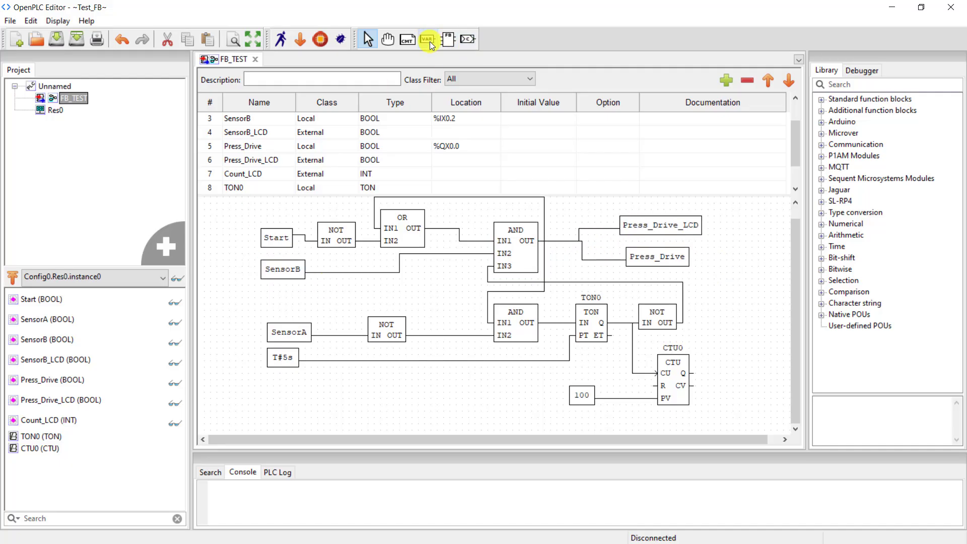
Step: Place a Count_LCD output variable block on the diagram
click(427, 39)
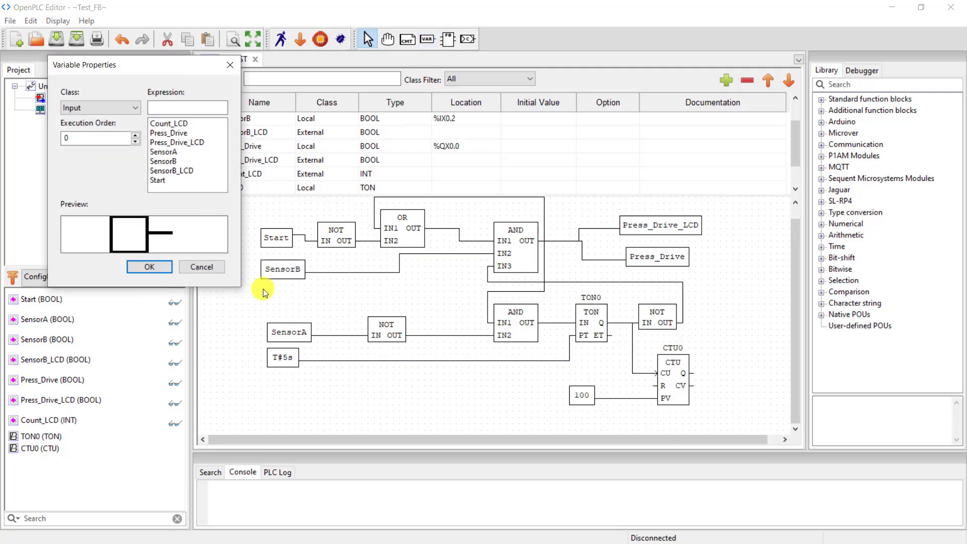
click(99, 108)
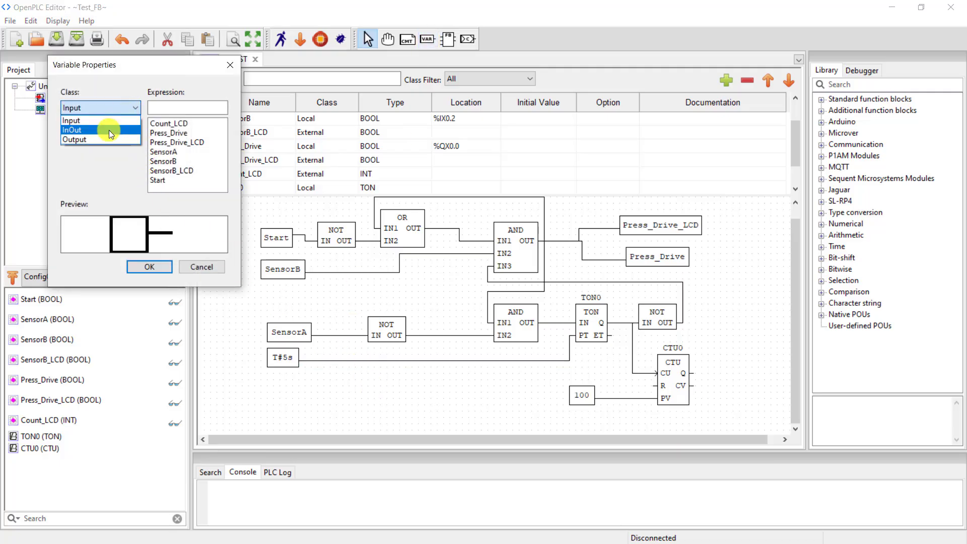
click(74, 139)
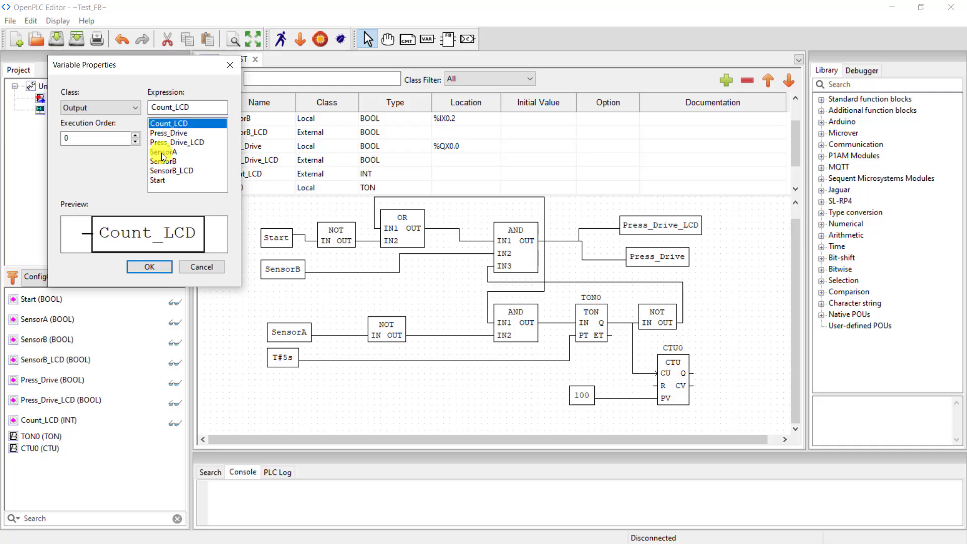
click(148, 265)
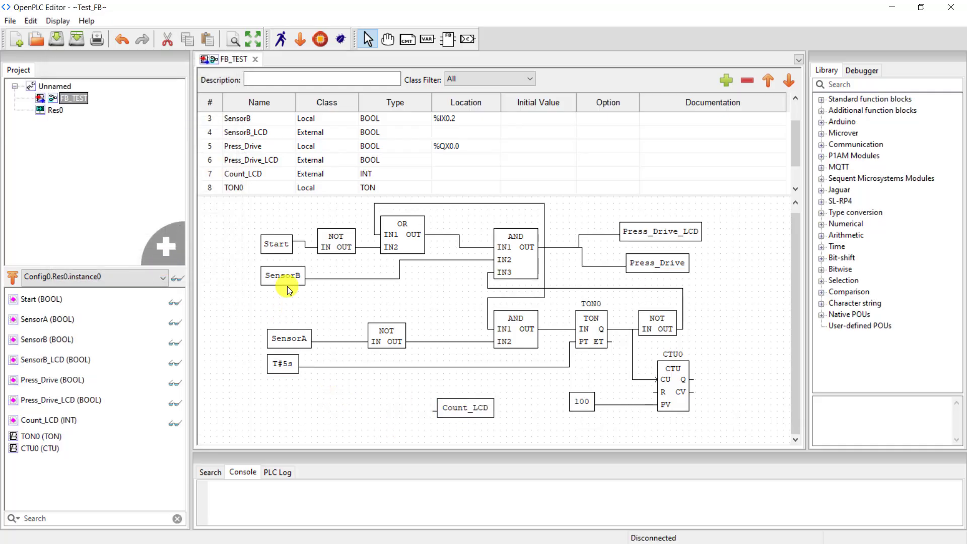
Step: Paste a second SensorB input block below T#5s and wire it into Count_LCD
drag(283, 275, 326, 414)
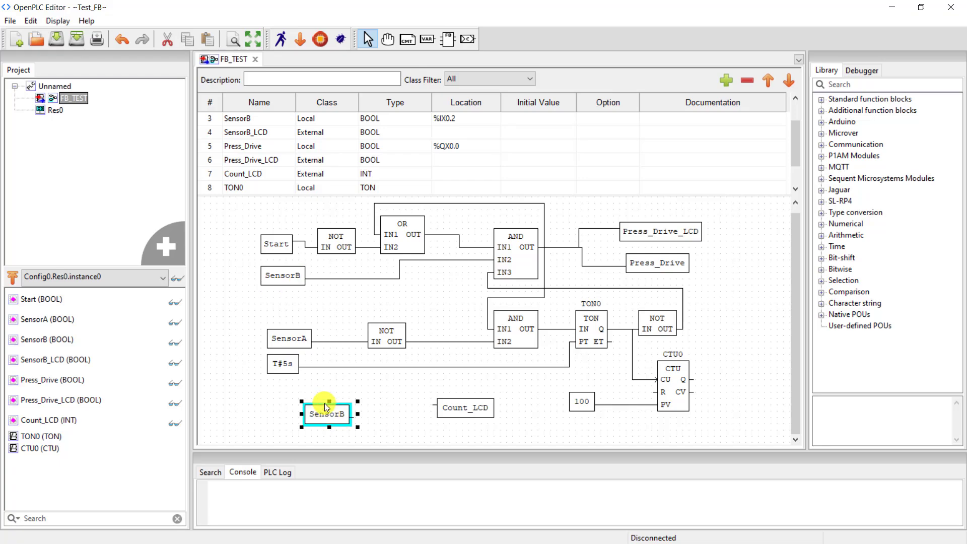
drag(326, 414, 288, 407)
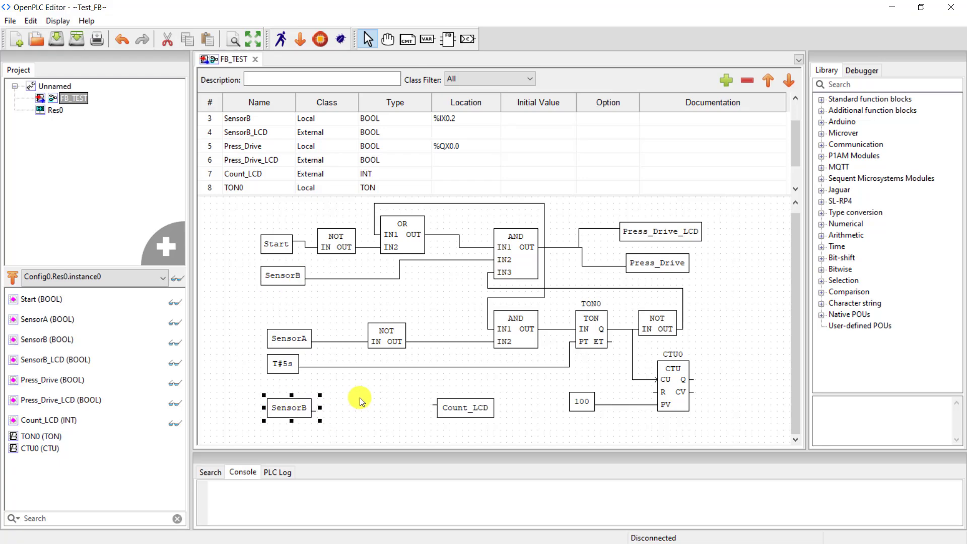
drag(317, 407, 438, 407)
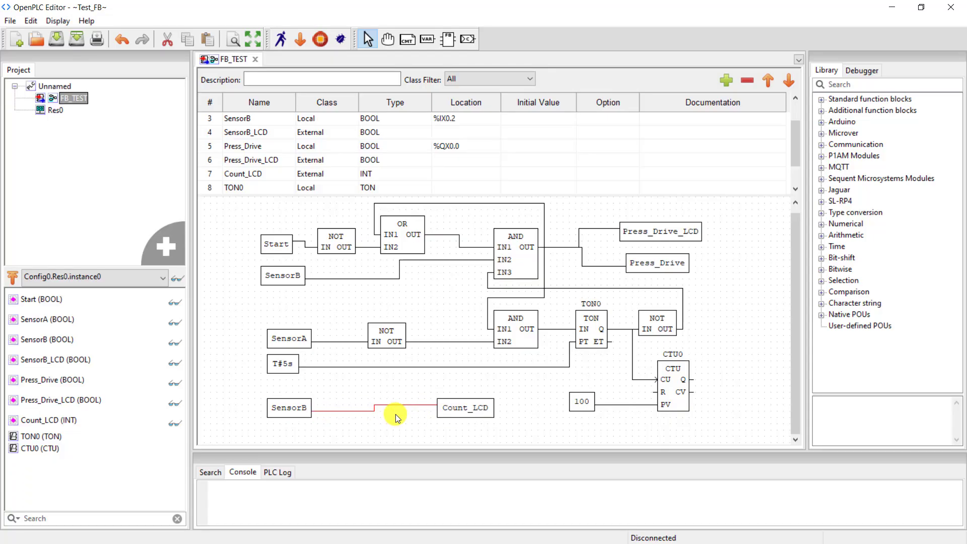
Step: Change the Count_LCD block's expression to SensorB_LCD so SensorB feeds it
click(465, 407)
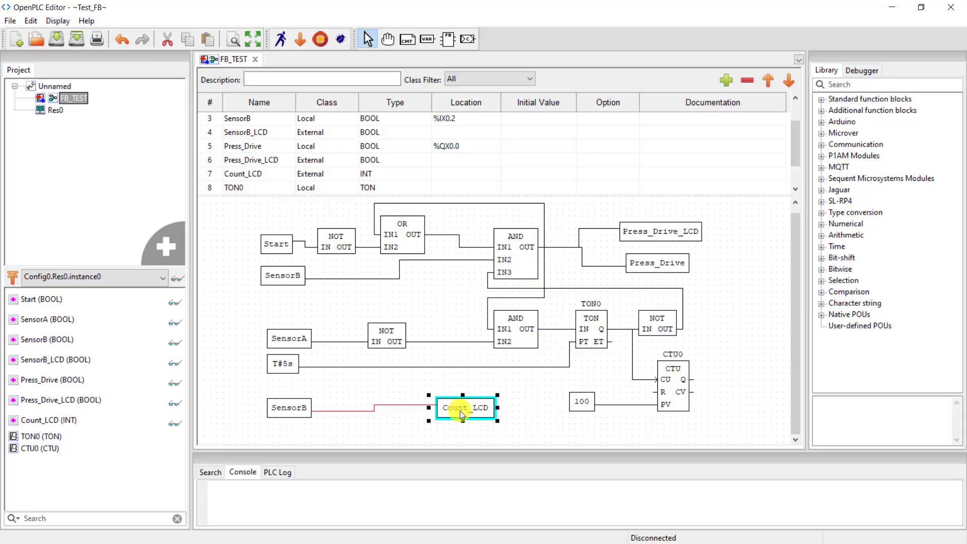
double_click(465, 408)
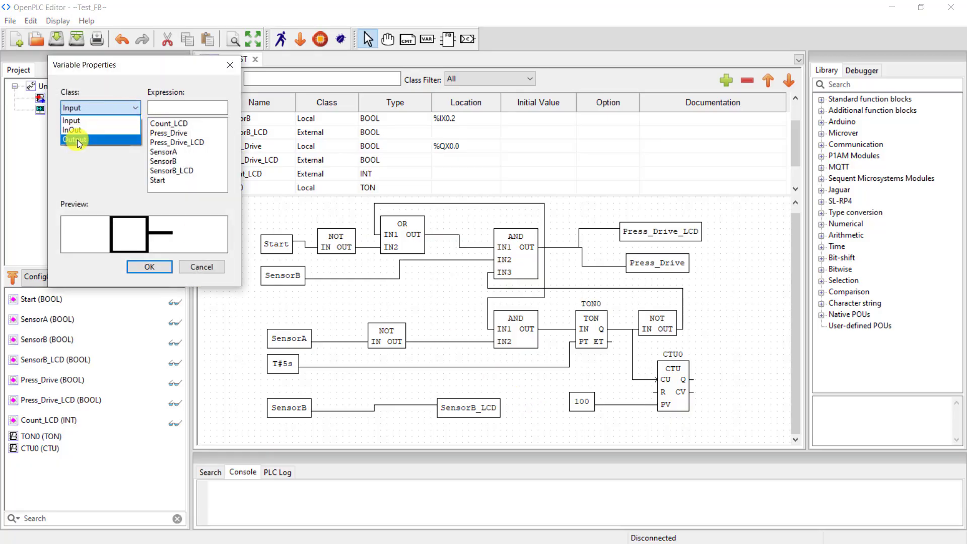
Step: Place a Count_LCD output block and wire it to CTU0's CV output
click(72, 140)
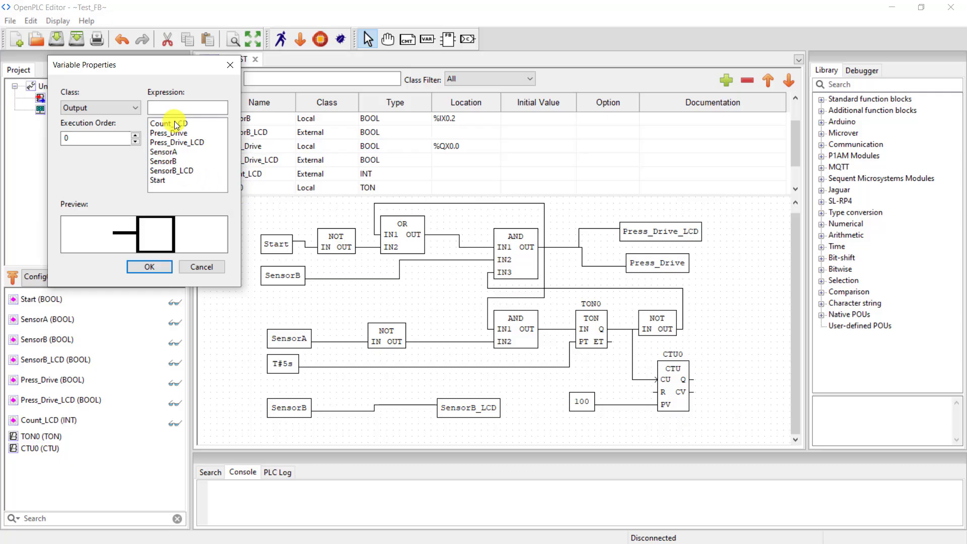
click(168, 123)
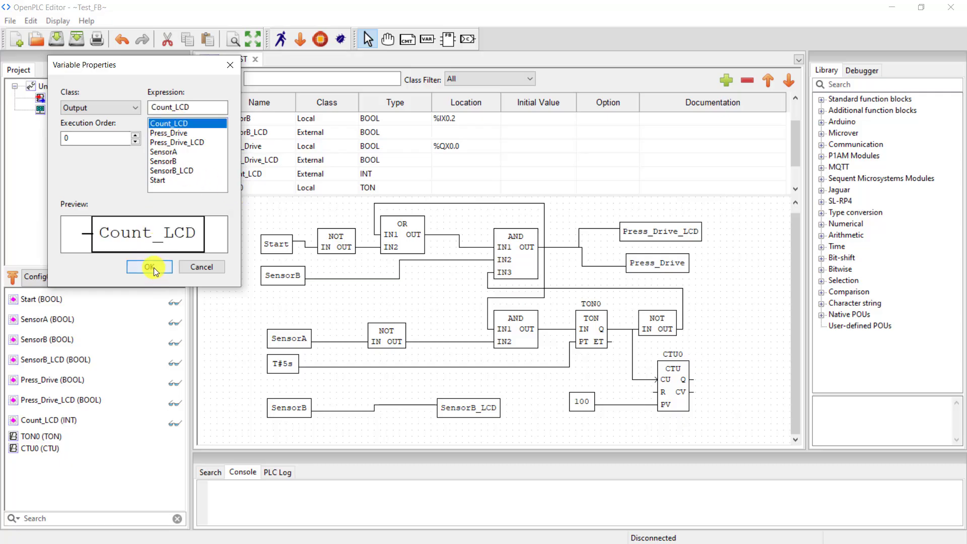
click(148, 266)
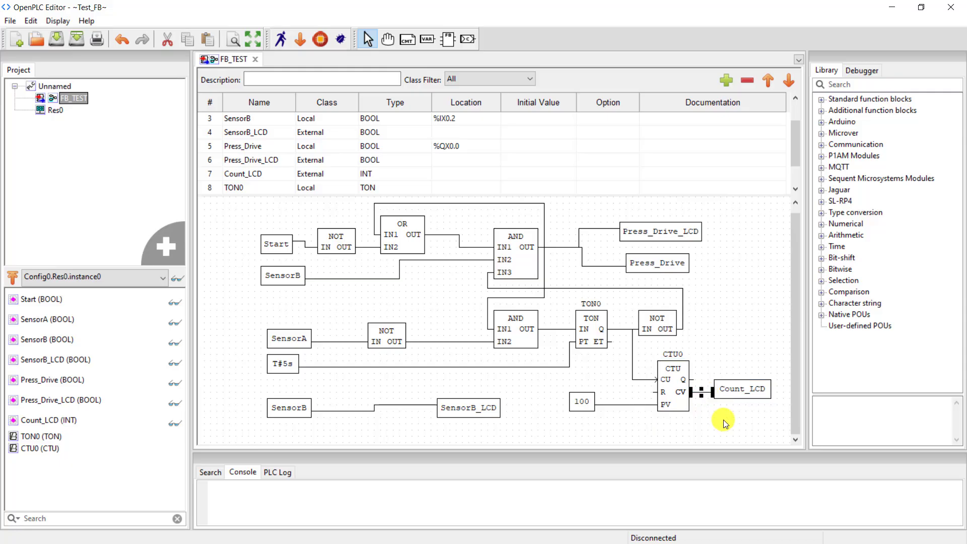
Step: Delete the NOT after Start, wire Start directly into the OR's IN1, and save Test_FB
click(335, 243)
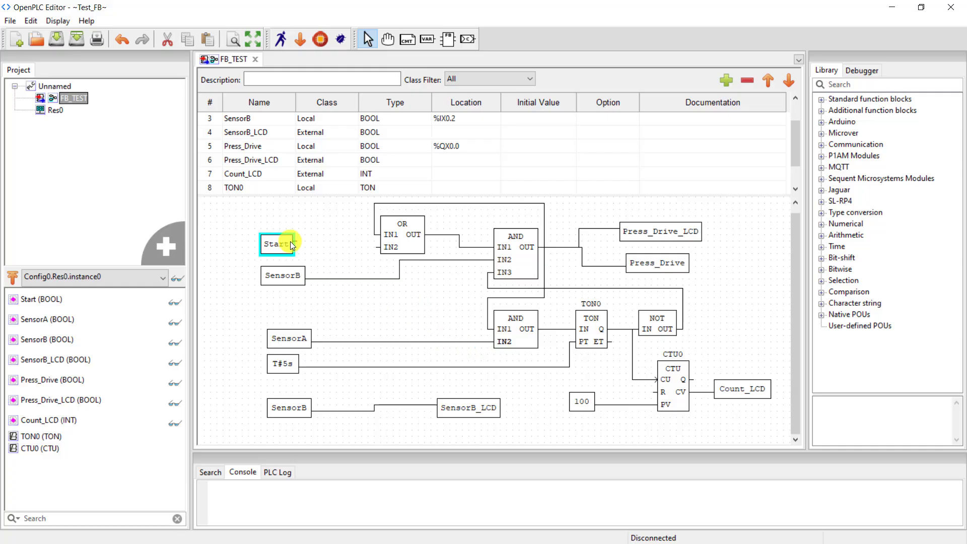
drag(296, 243, 373, 247)
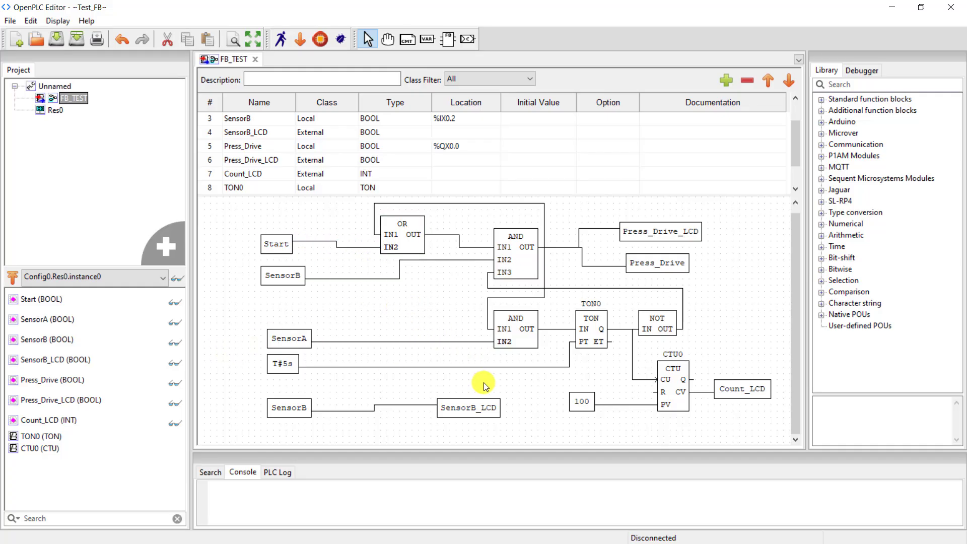
click(57, 39)
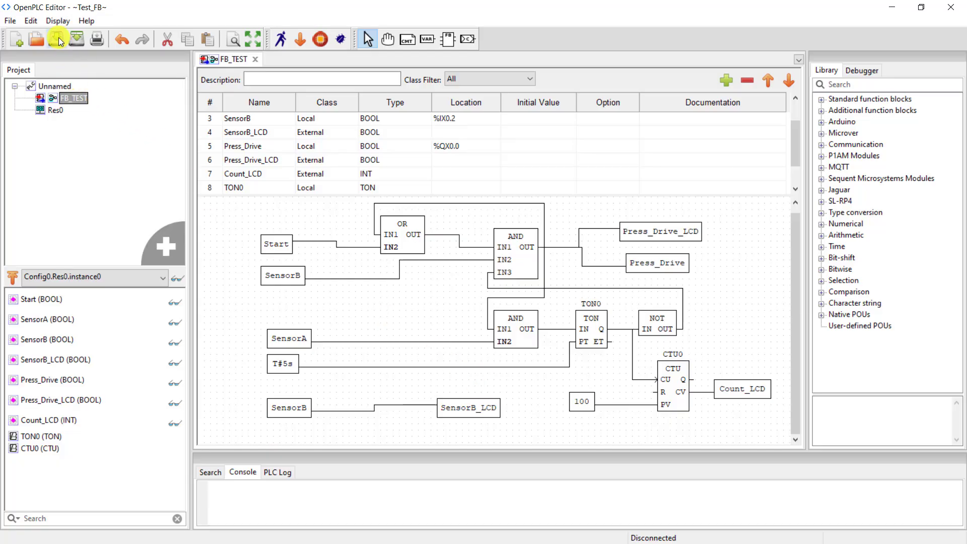
click(76, 39)
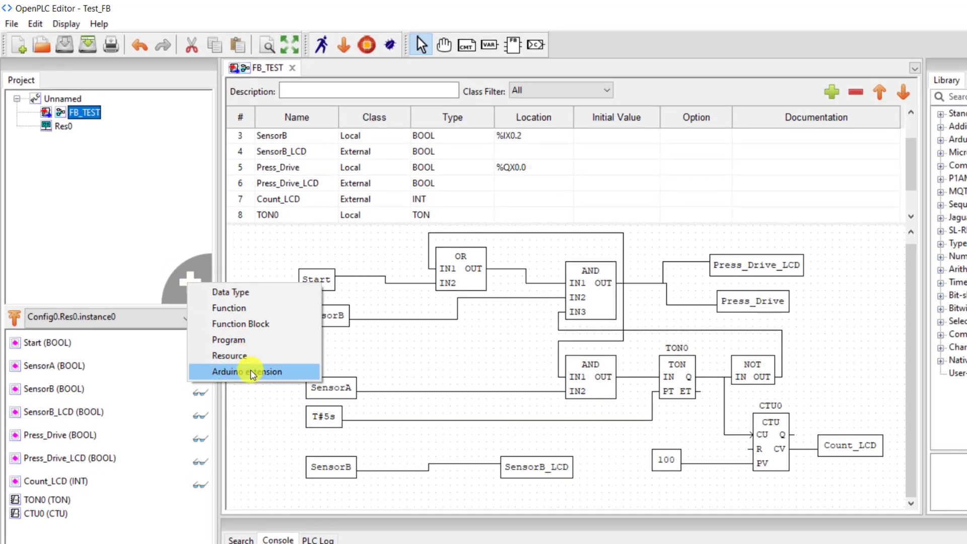
Step: Add arduino_ext_0 to the project and open its sketch editor
click(247, 371)
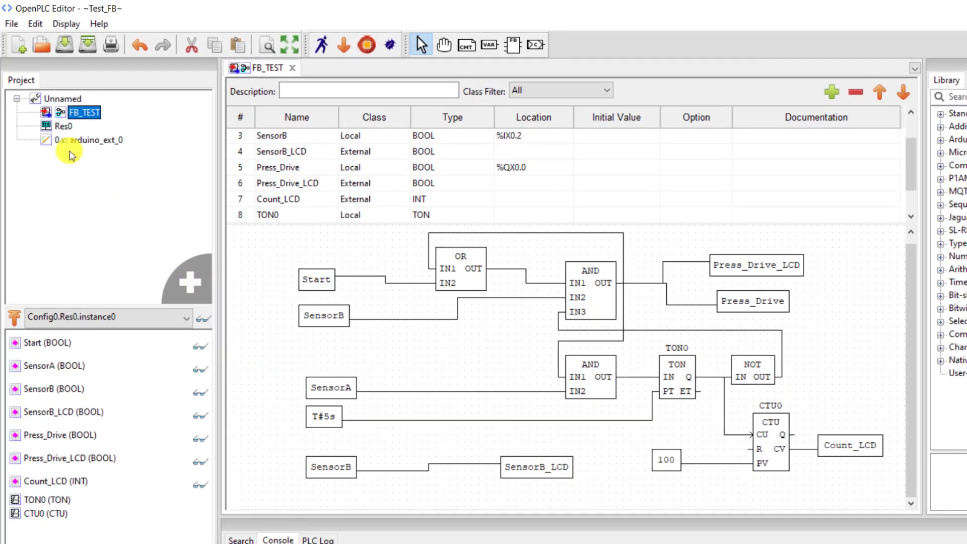
double_click(81, 139)
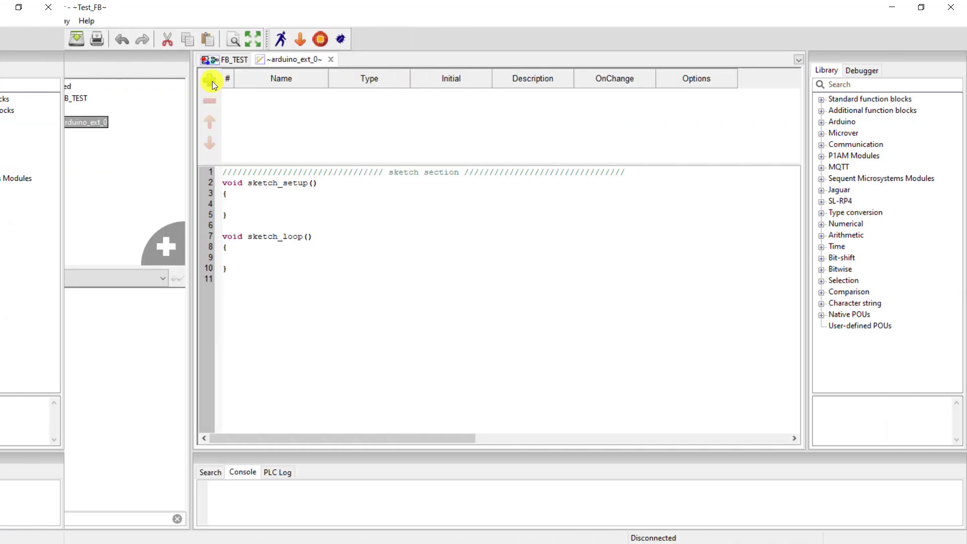
Step: Add a BOOL extension variable Press_Drive_LCD, checking the name against FB_TEST
click(210, 79)
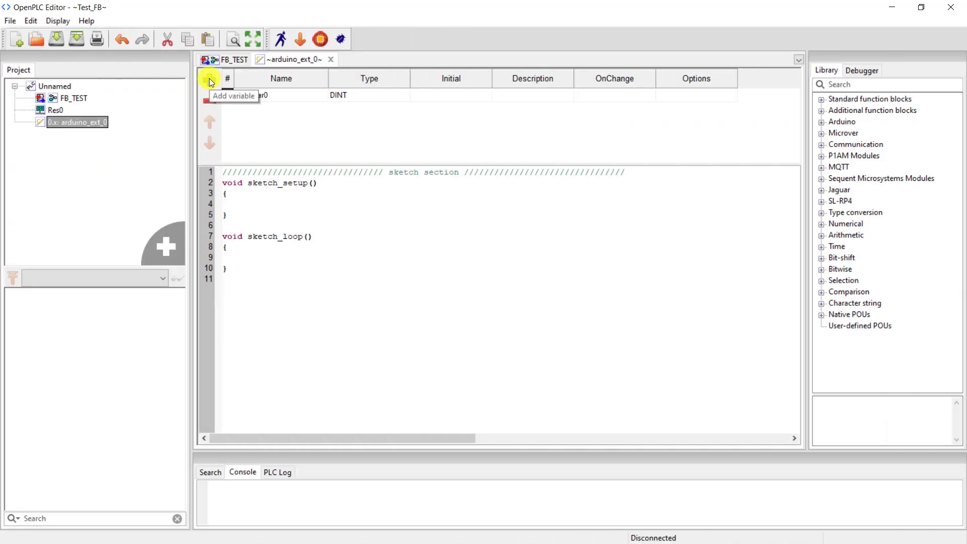
click(210, 81)
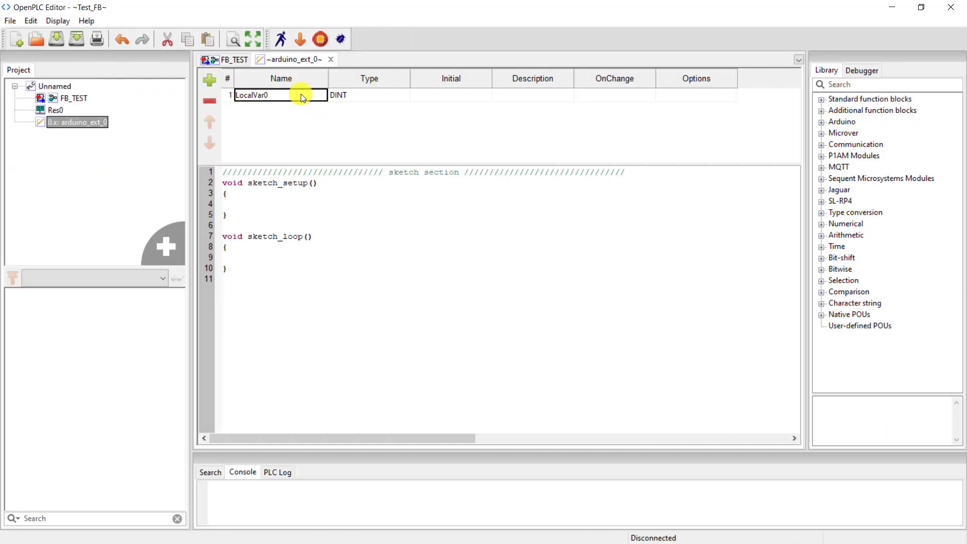
click(232, 59)
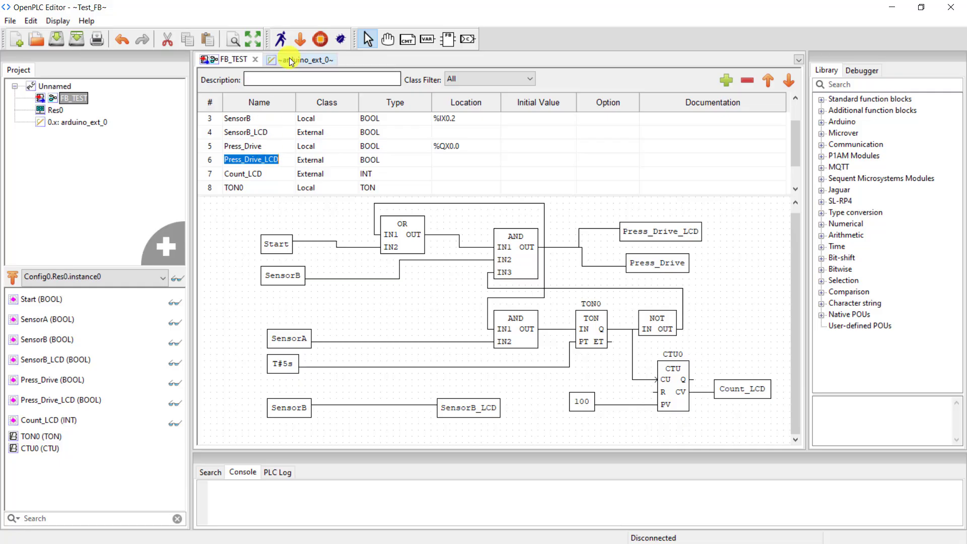
click(301, 59)
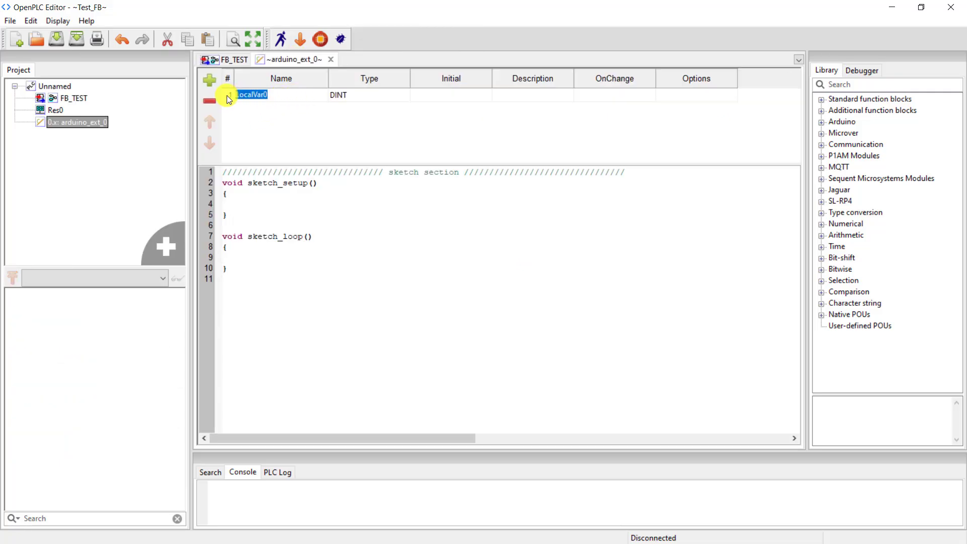
text(Press_Drive_LCD)
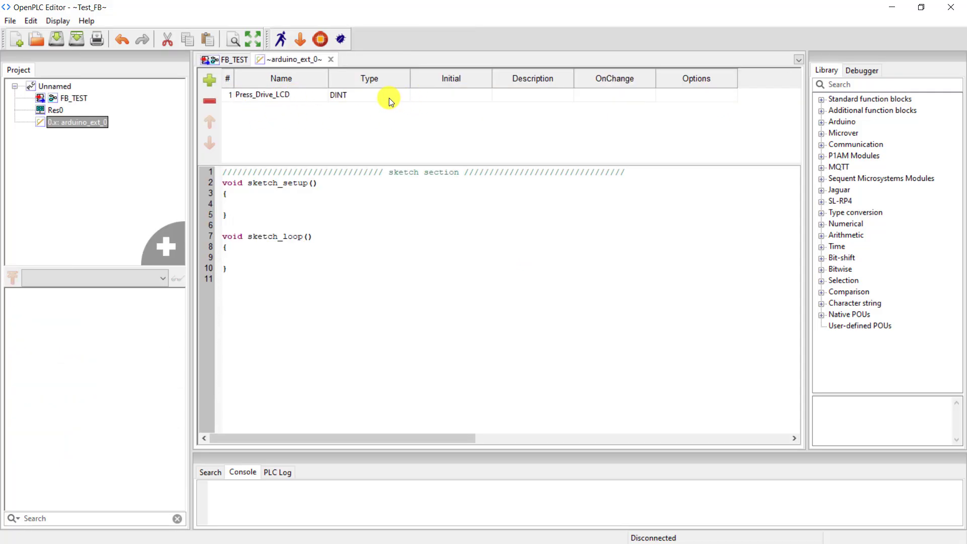
click(369, 95)
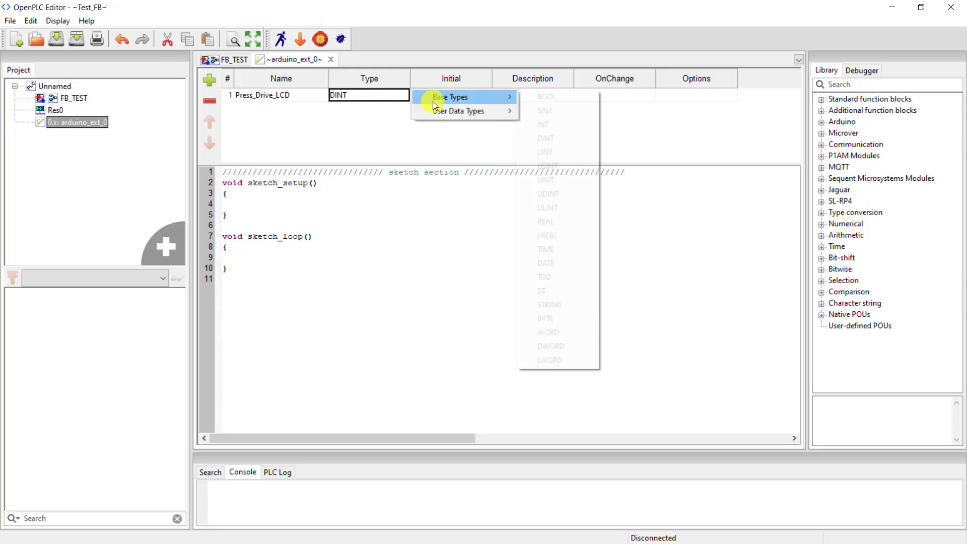
click(546, 97)
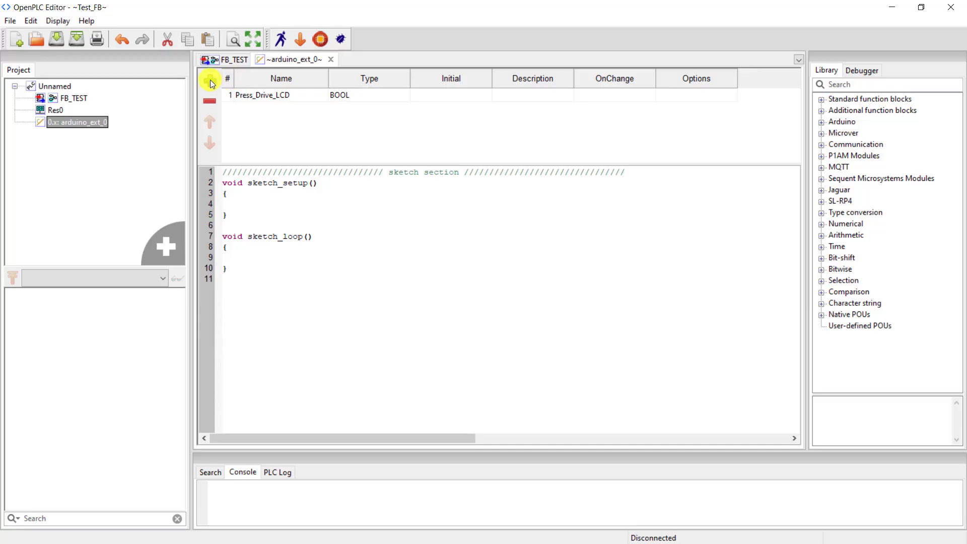
Step: Add extension variables SensorB_LCD and Count_LCD
click(209, 80)
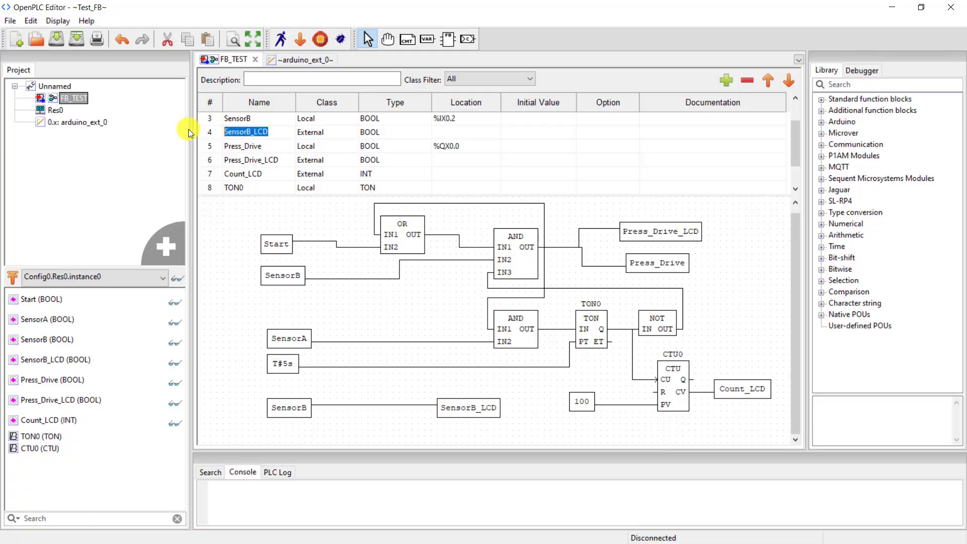
click(296, 59)
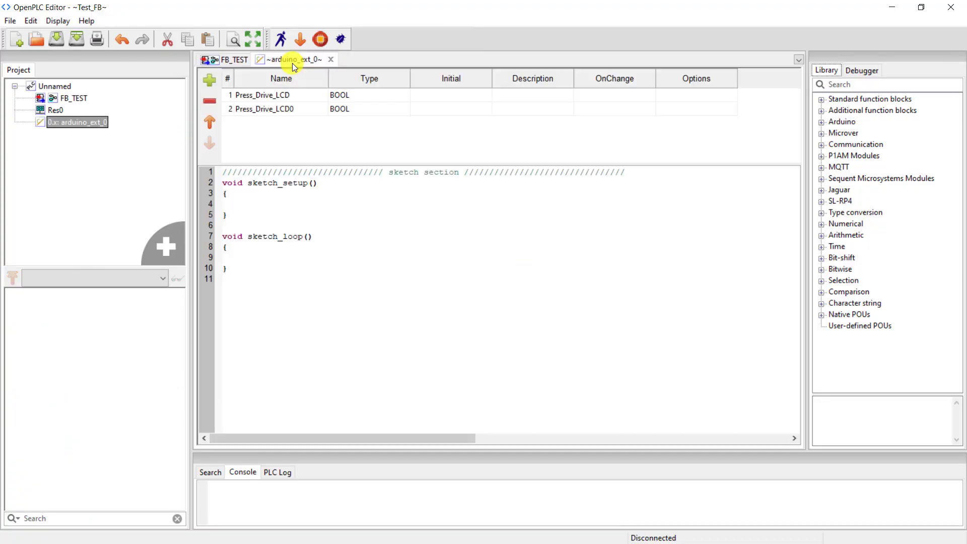
double_click(263, 109)
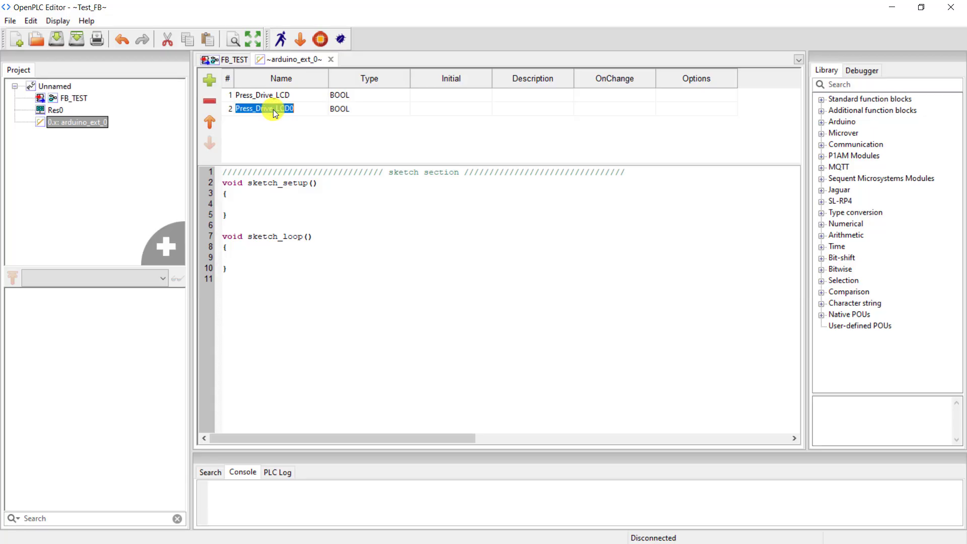
text(SensorB_LCD)
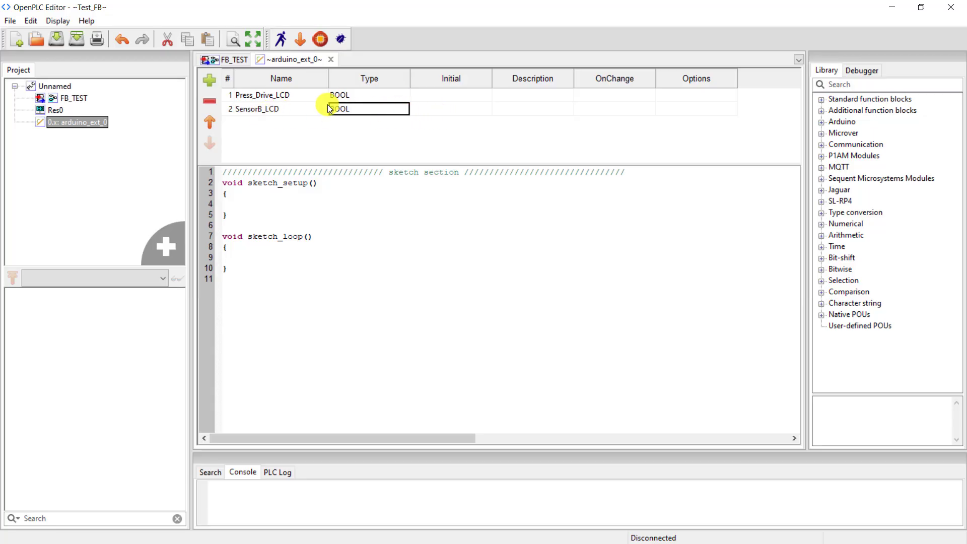
click(210, 79)
text(Count_LCD)
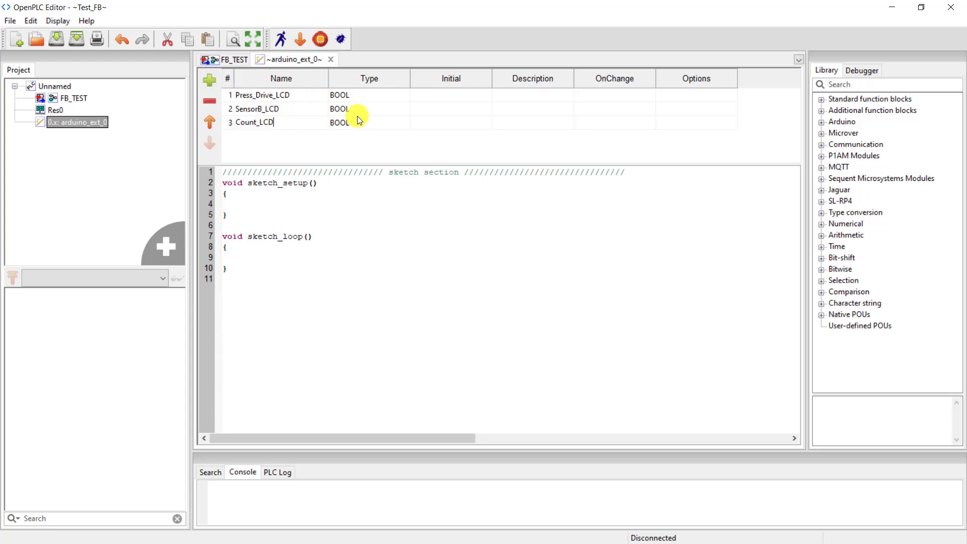
click(369, 122)
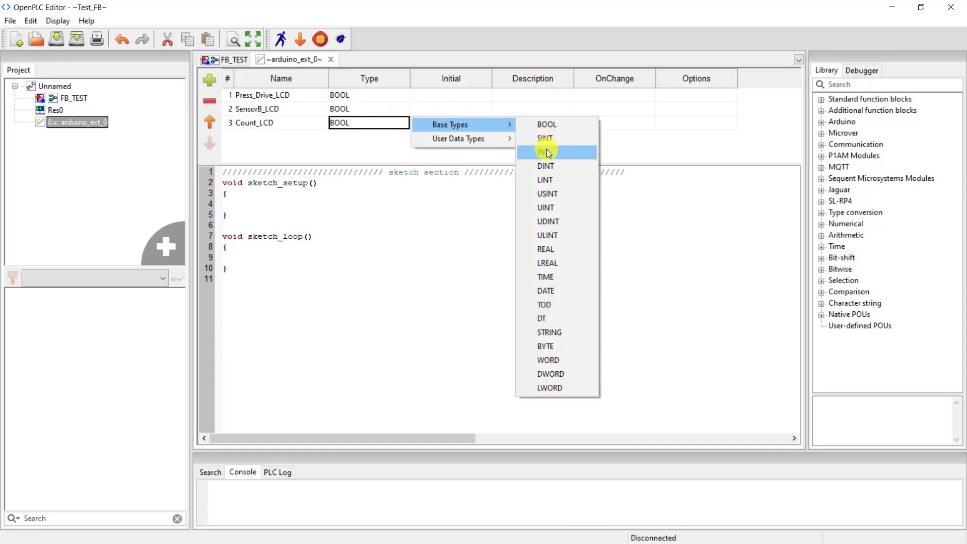
Step: Add #include <Wire.h>, int Count_Val; and the LiquidCrystal_I2C lcd(0x27,16,2) object above sketch_setup()
click(544, 152)
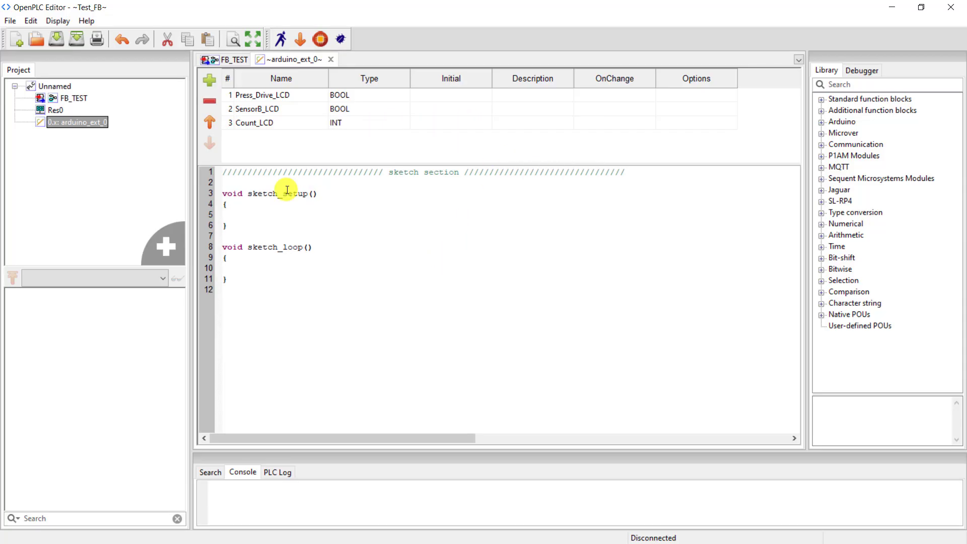
text(#include <Wire.h>)
text(#include <LiquidCrystal_I2C.h>)
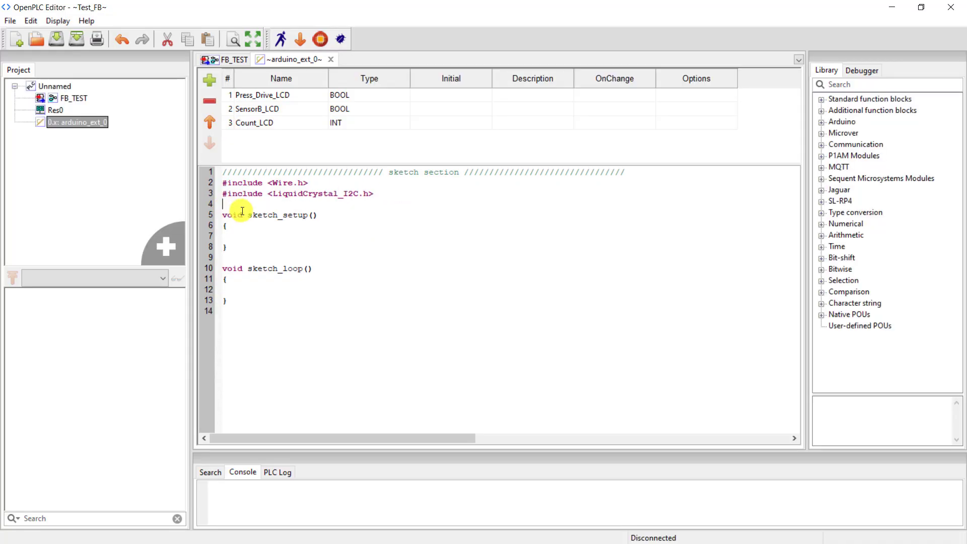
text(int Count_Val;)
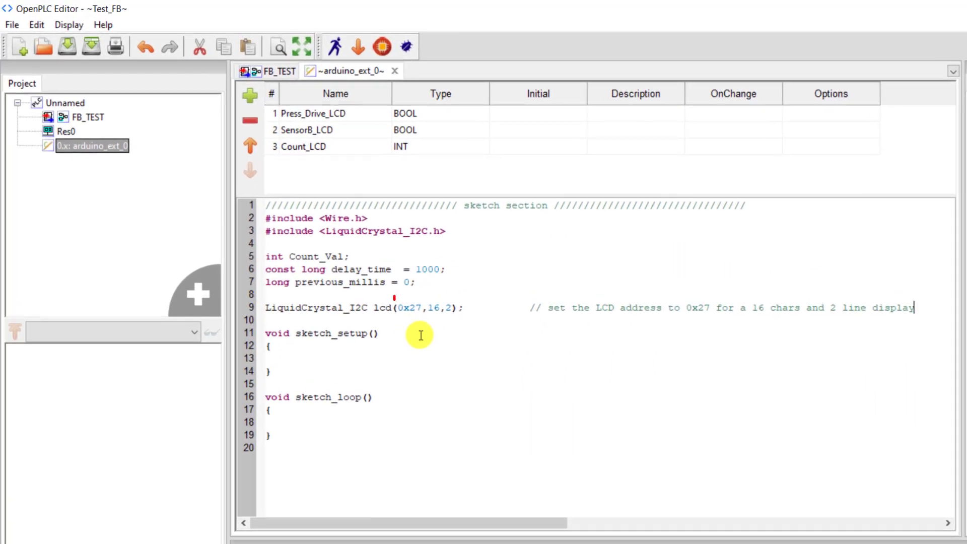
double_click(409, 308)
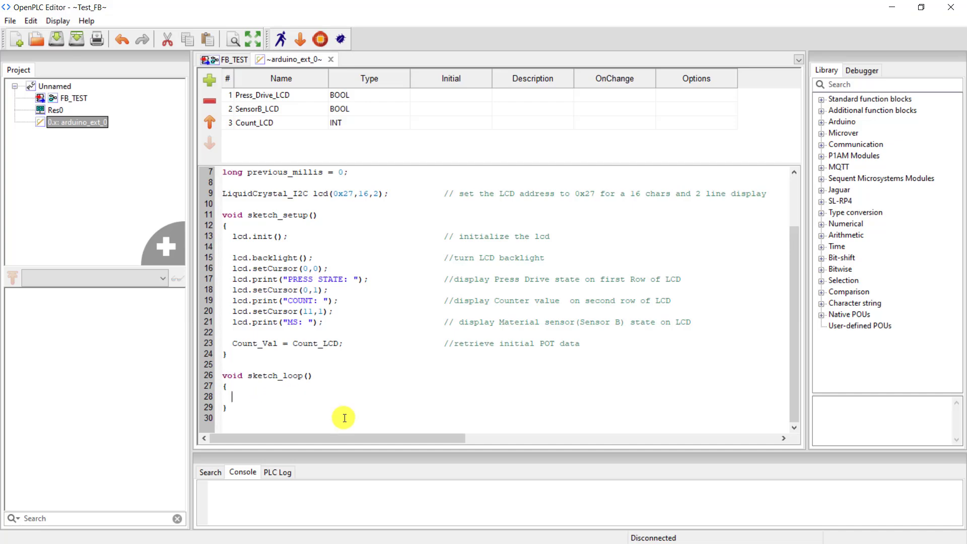
Step: Write the if (Press_Drive_LCD) block with lcd.setCursor(13,0), lcd.print("ON ") and its else branch
scroll(down, 3)
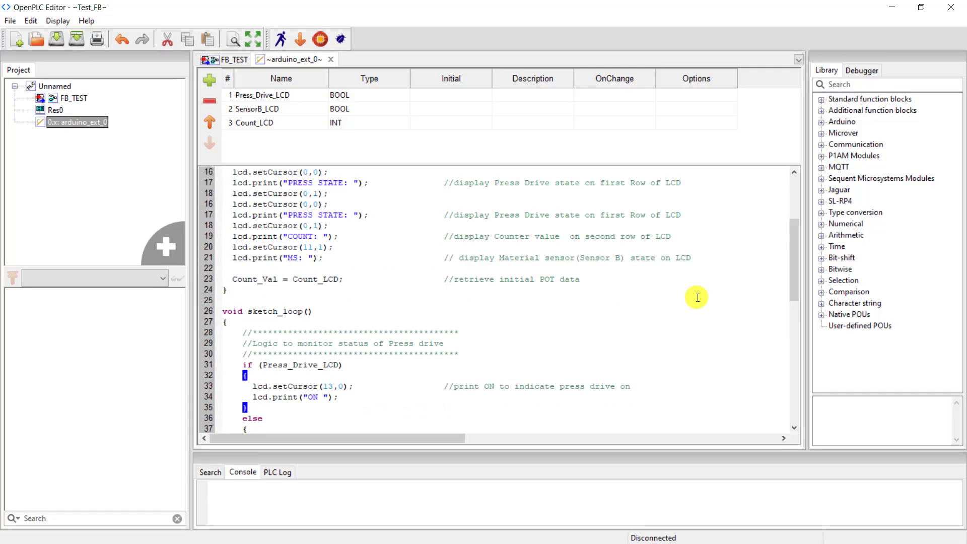
scroll(down, 3)
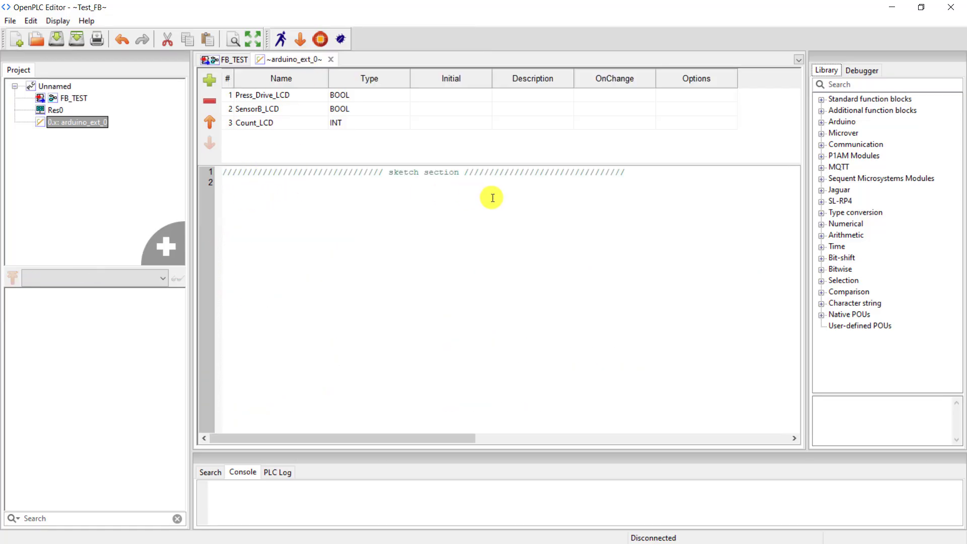
mouse_move(284, 187)
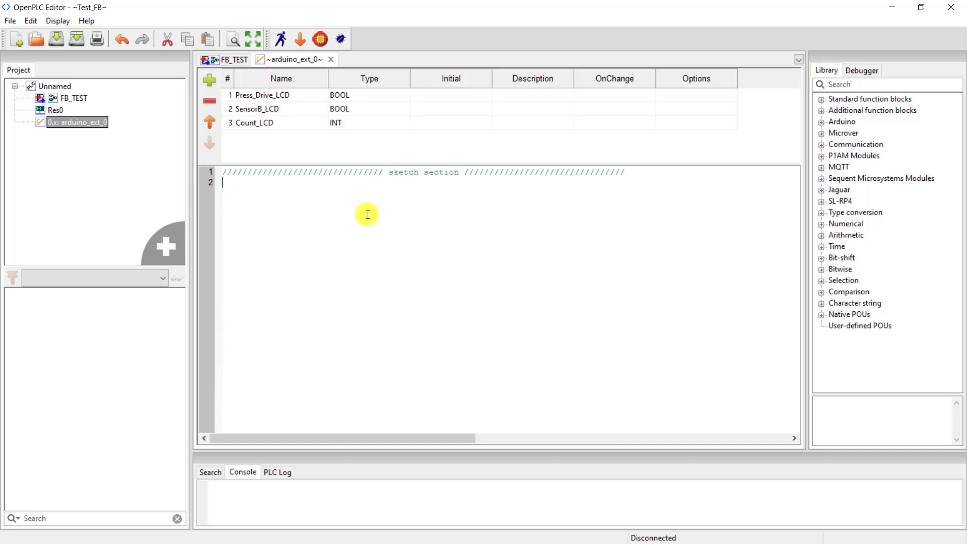
Step: Paste the full LCD code into the sketch and save the project as FB_Test_LCD
scroll(down, 3)
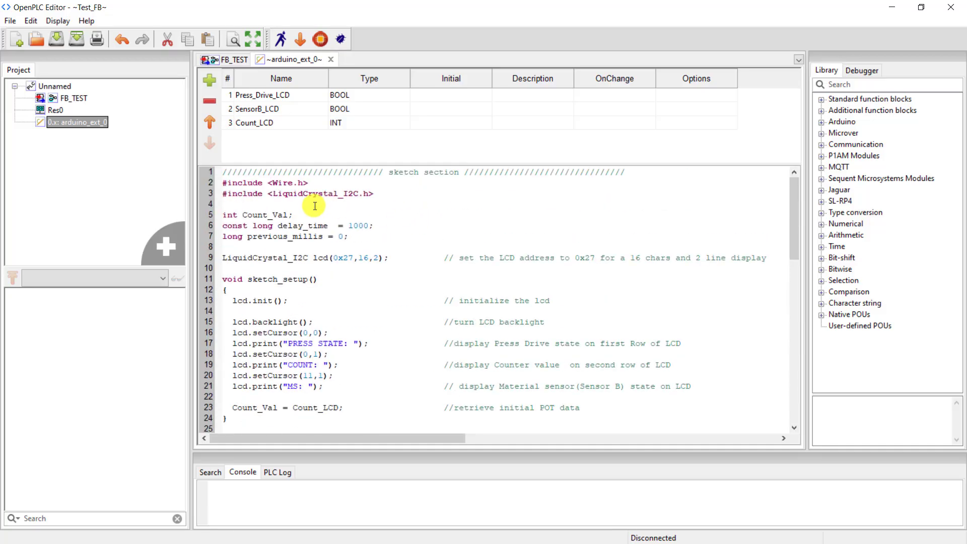
mouse_move(430, 179)
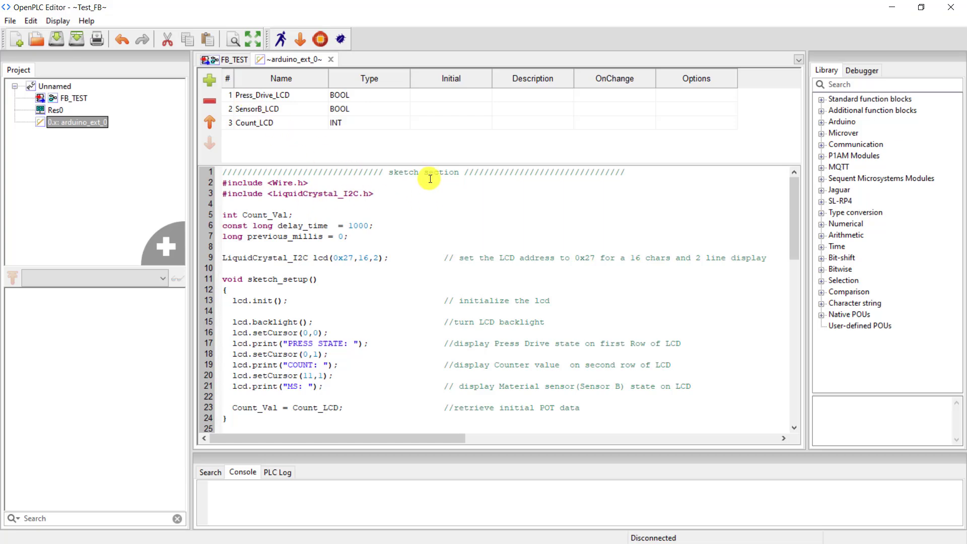
click(232, 59)
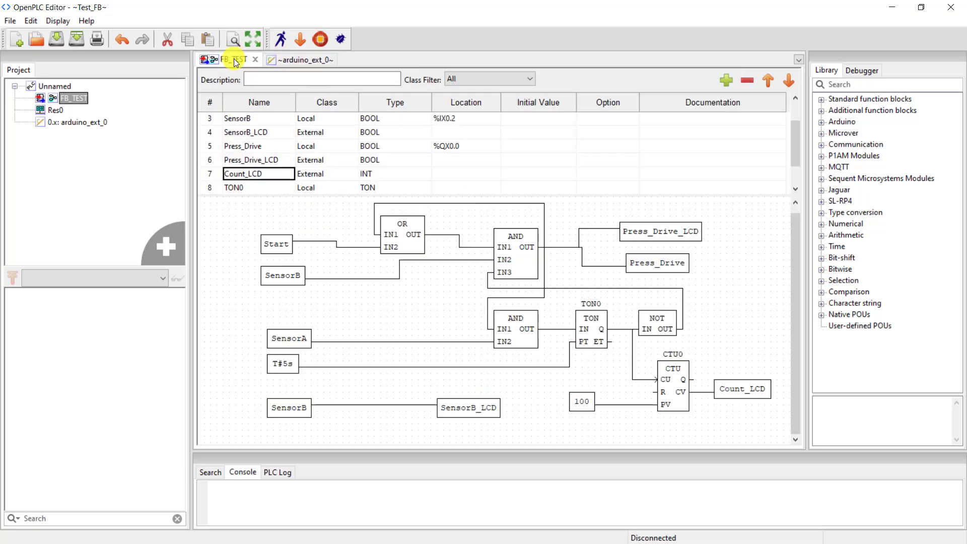
click(298, 59)
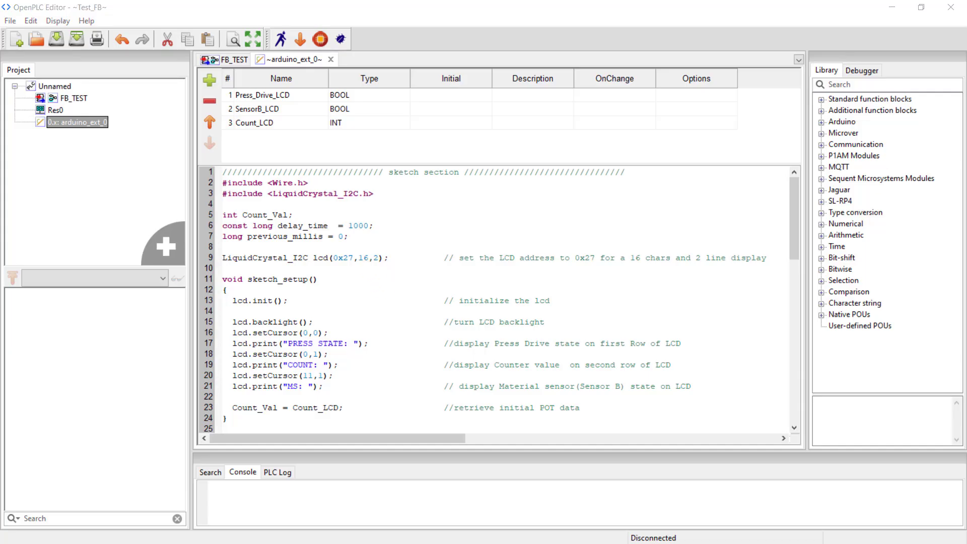
mouse_move(391, 282)
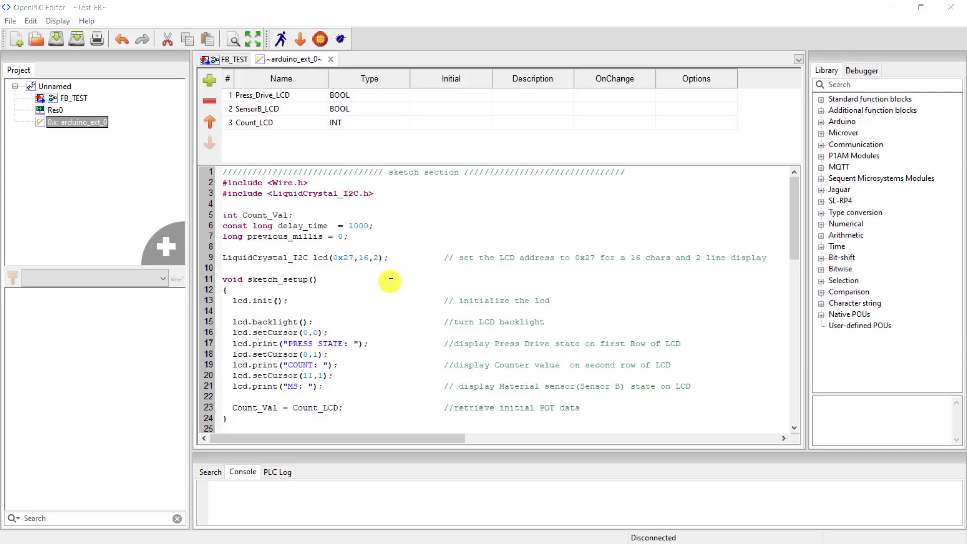
click(233, 59)
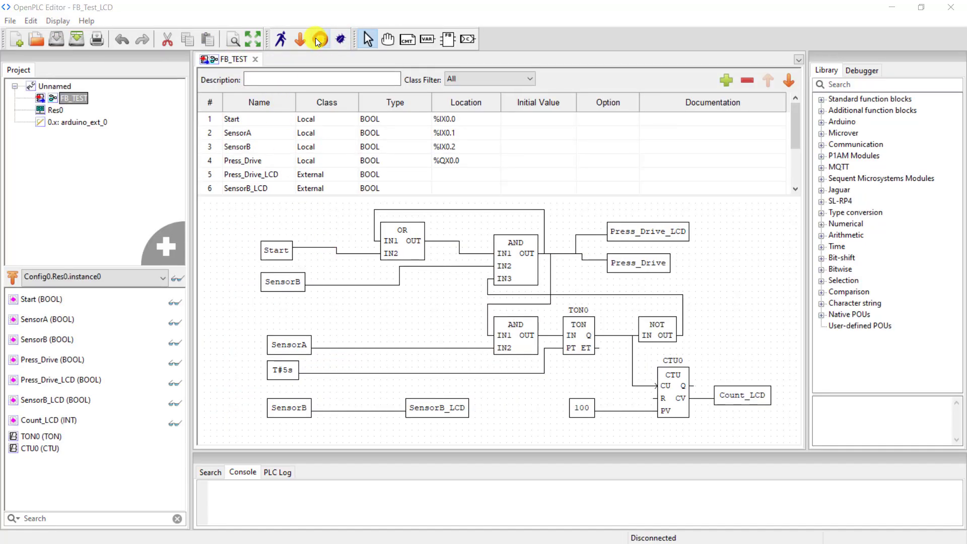
Step: Build the program and bring up the Transfer Program to PLC settings
click(321, 39)
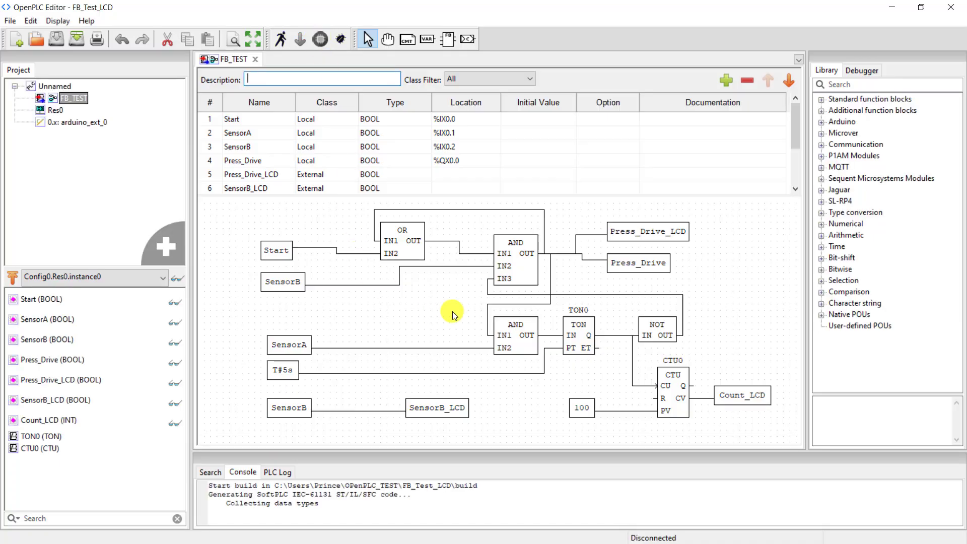
click(300, 40)
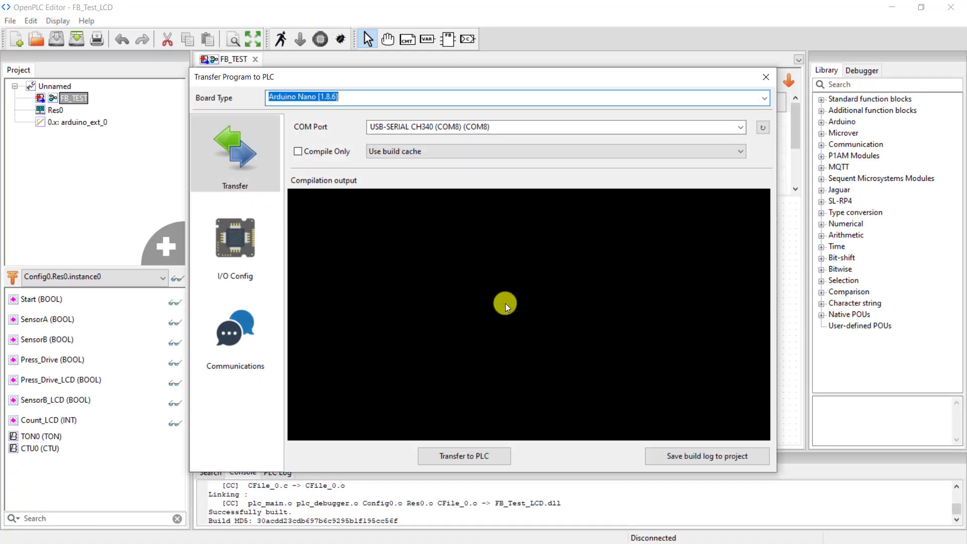
mouse_move(709, 97)
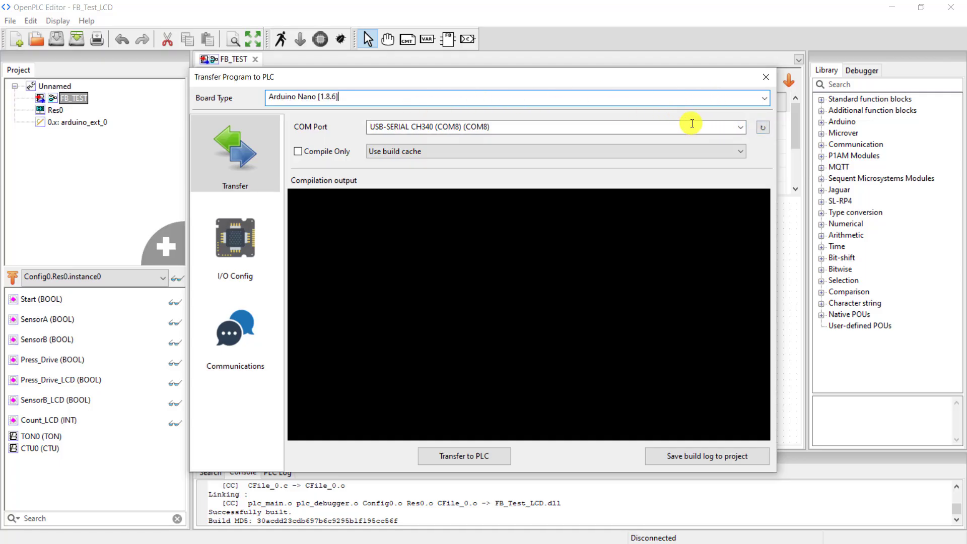
click(738, 127)
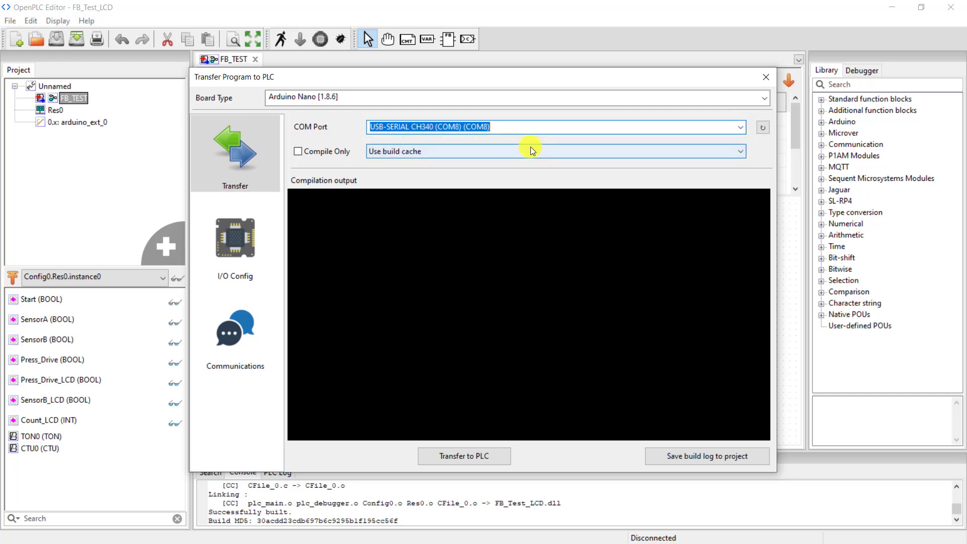
click(235, 240)
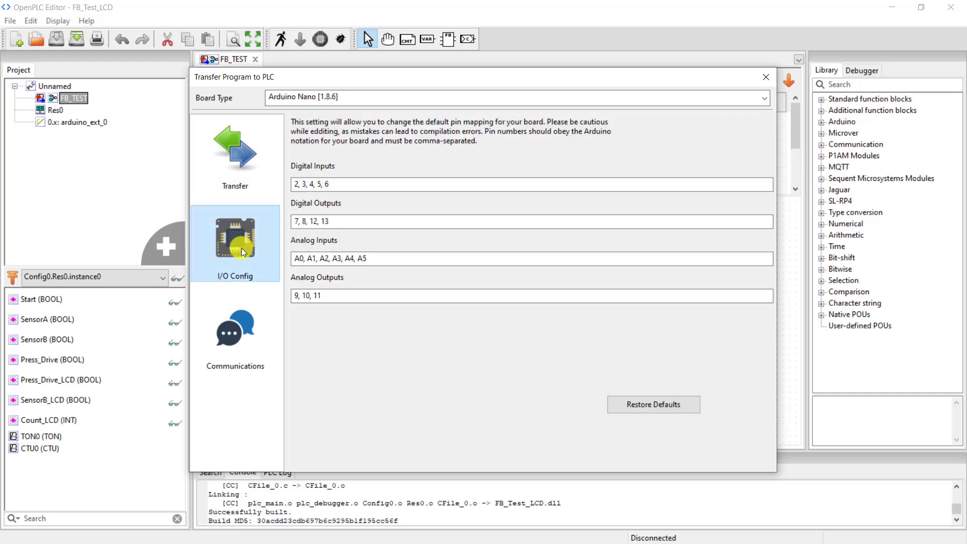
click(235, 333)
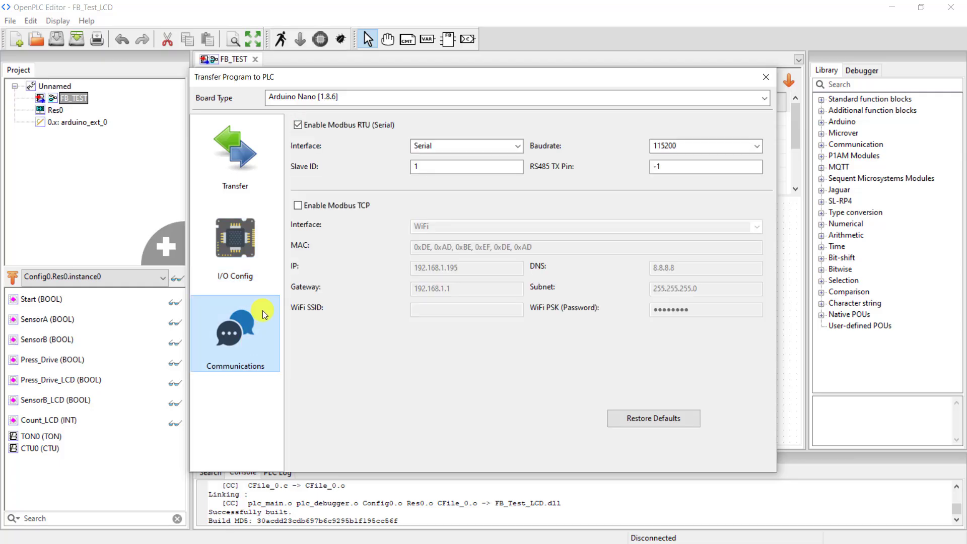
click(234, 151)
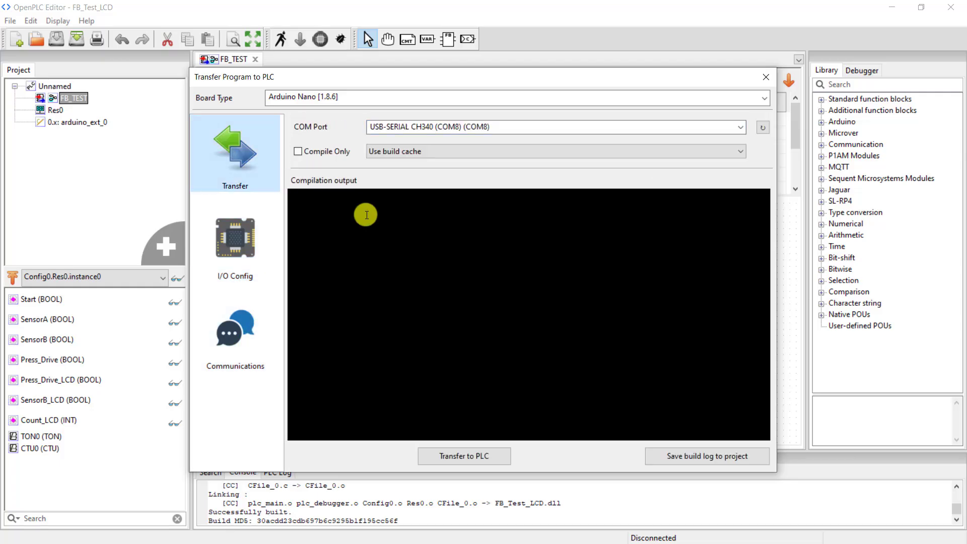
click(463, 455)
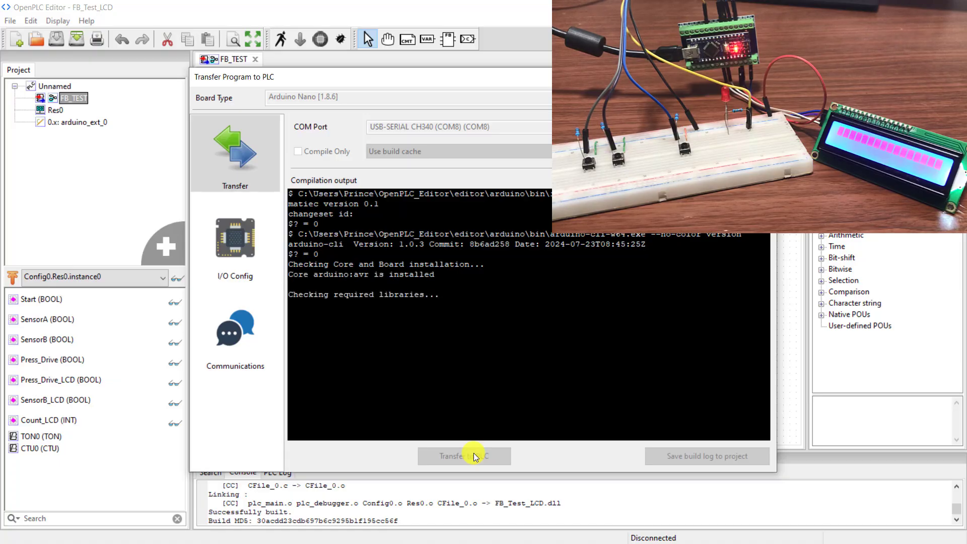
Step: Transfer to PLC, compiling the sketch and uploading to the Arduino Nano on COM8
click(463, 455)
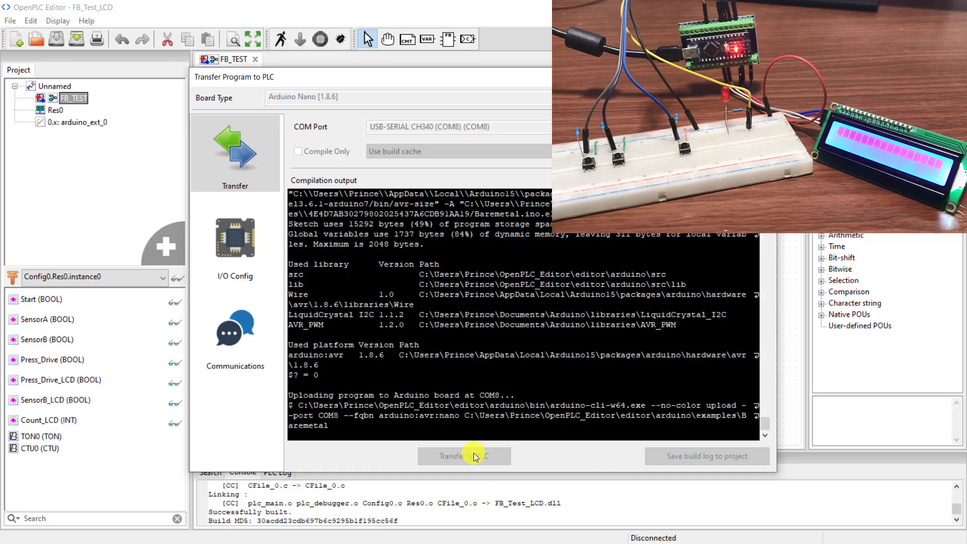